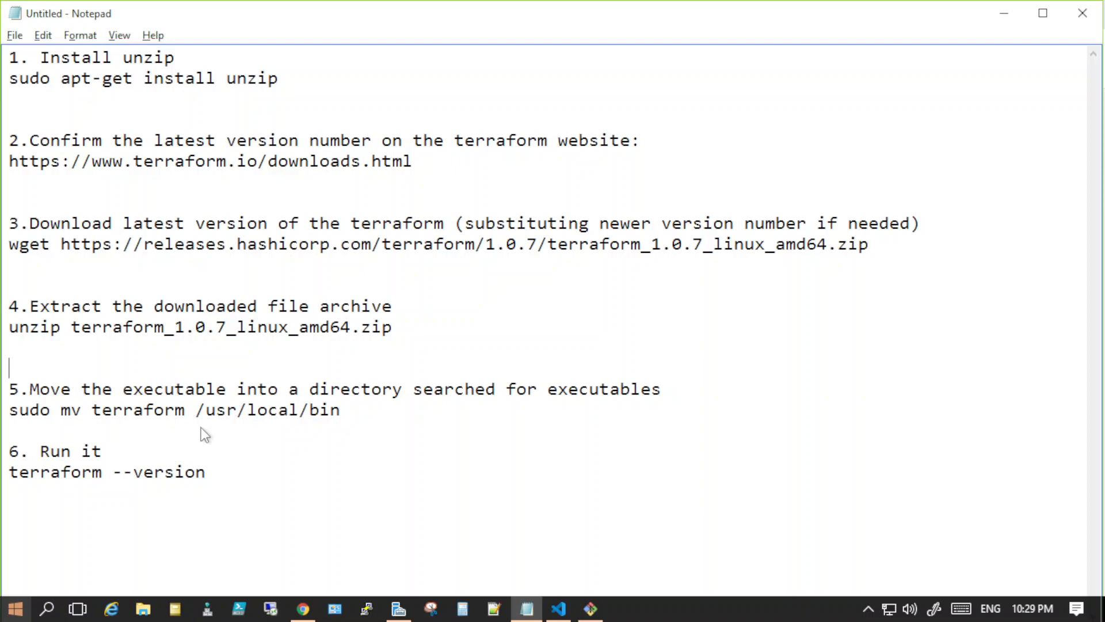
Select and copy the step-3 wget line for the Terraform 1.0.7 Linux zip in the install notes.
{"action": "left_click", "coordinate": [205, 472]}
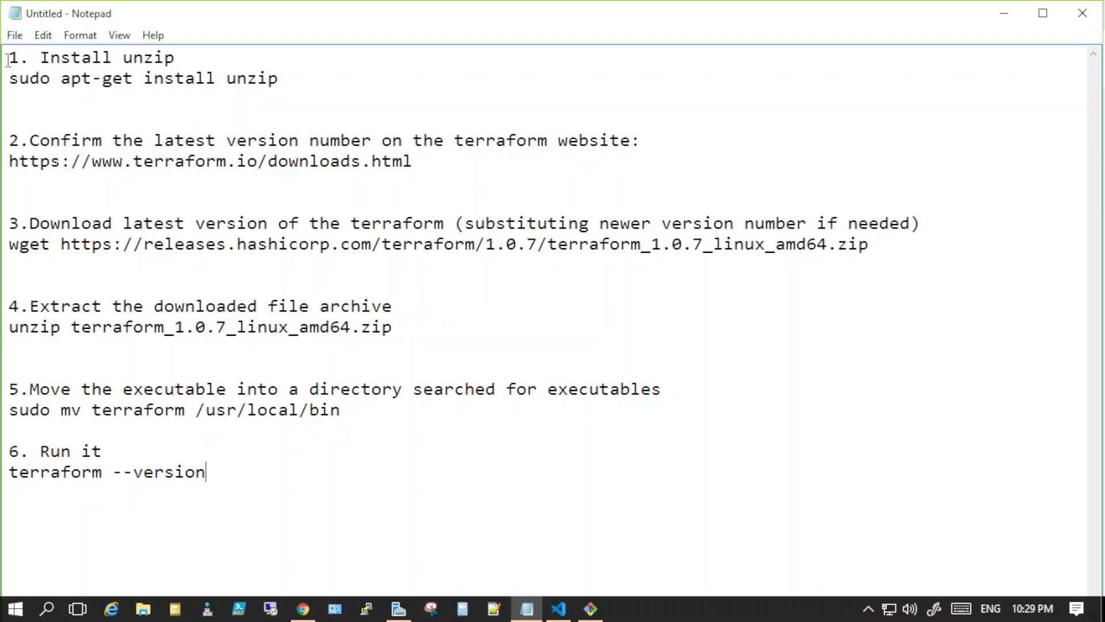
{"action": "mouse_move", "coordinate": [259, 454]}
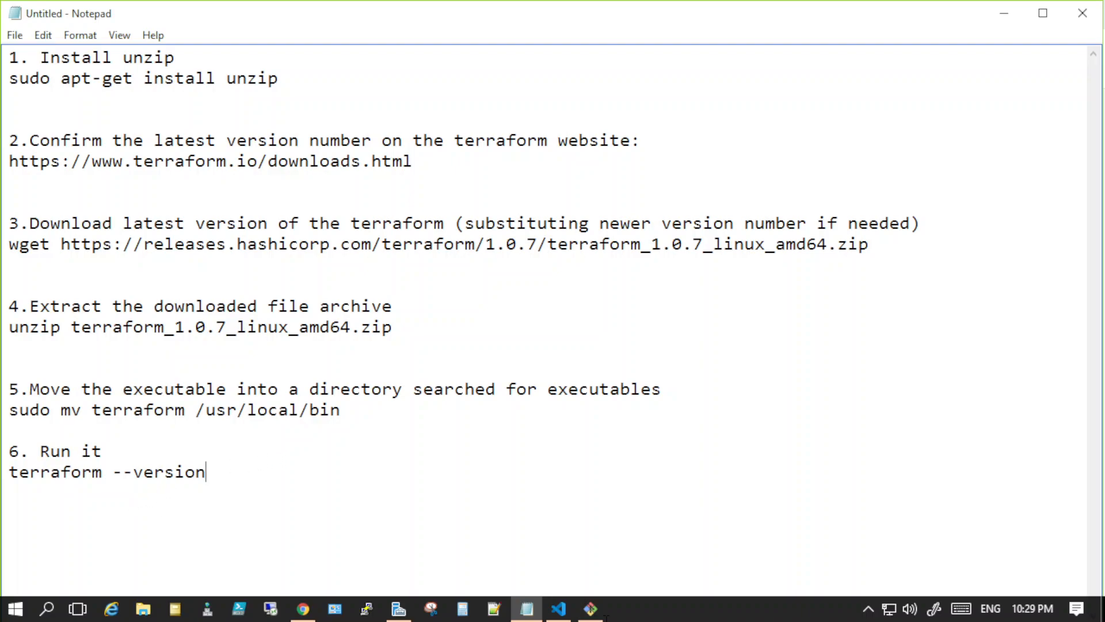
{"action": "left_click", "coordinate": [589, 608]}
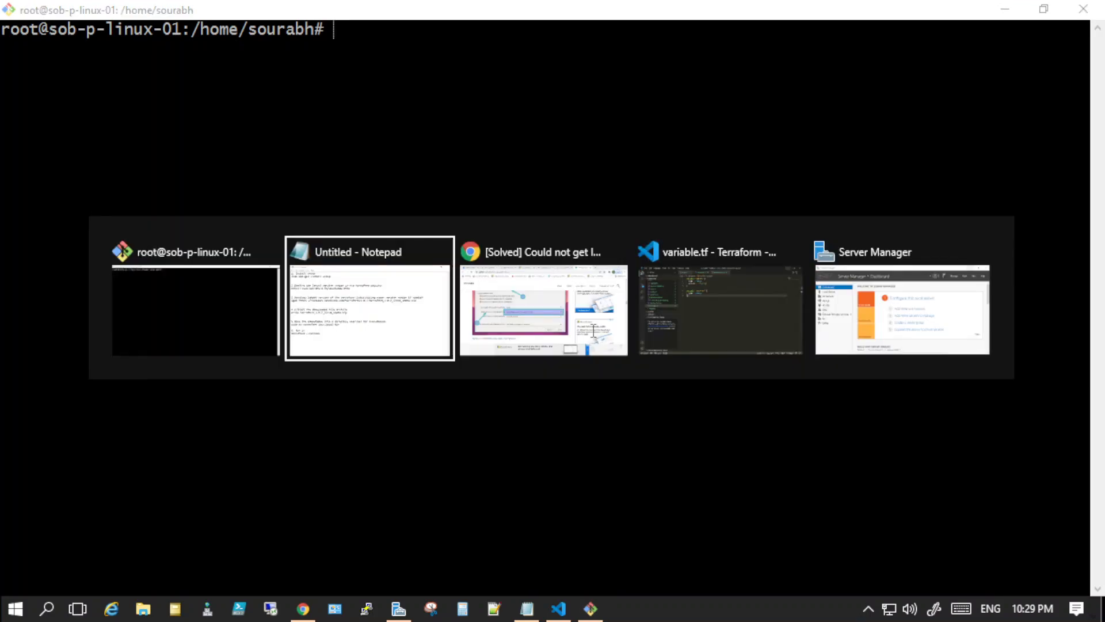
{"action": "left_click", "coordinate": [368, 252]}
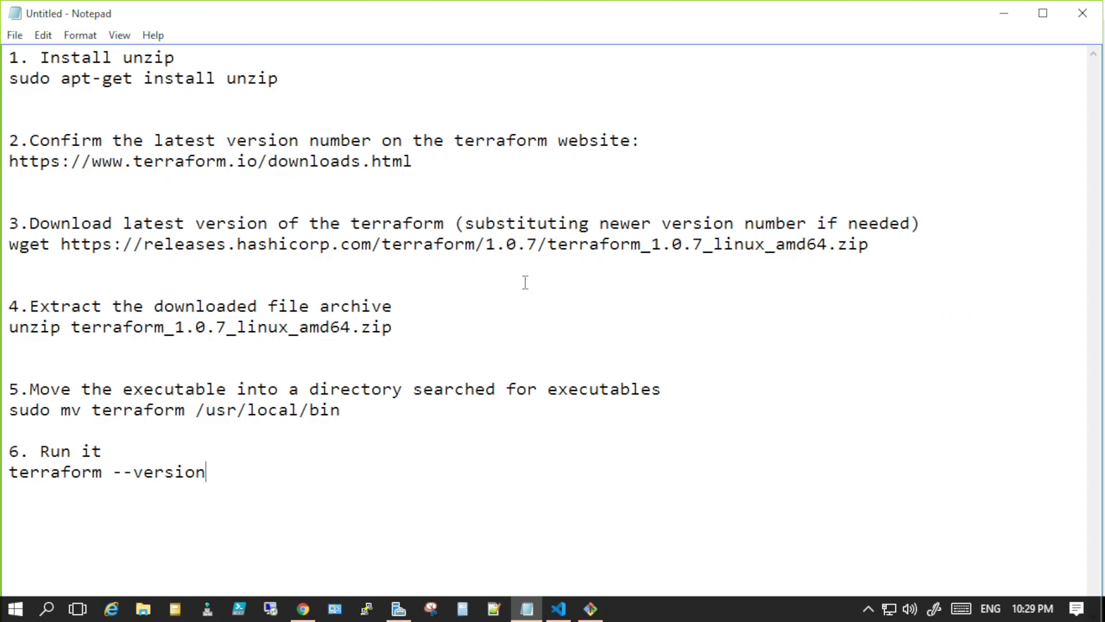
{"action": "double_click", "coordinate": [252, 77]}
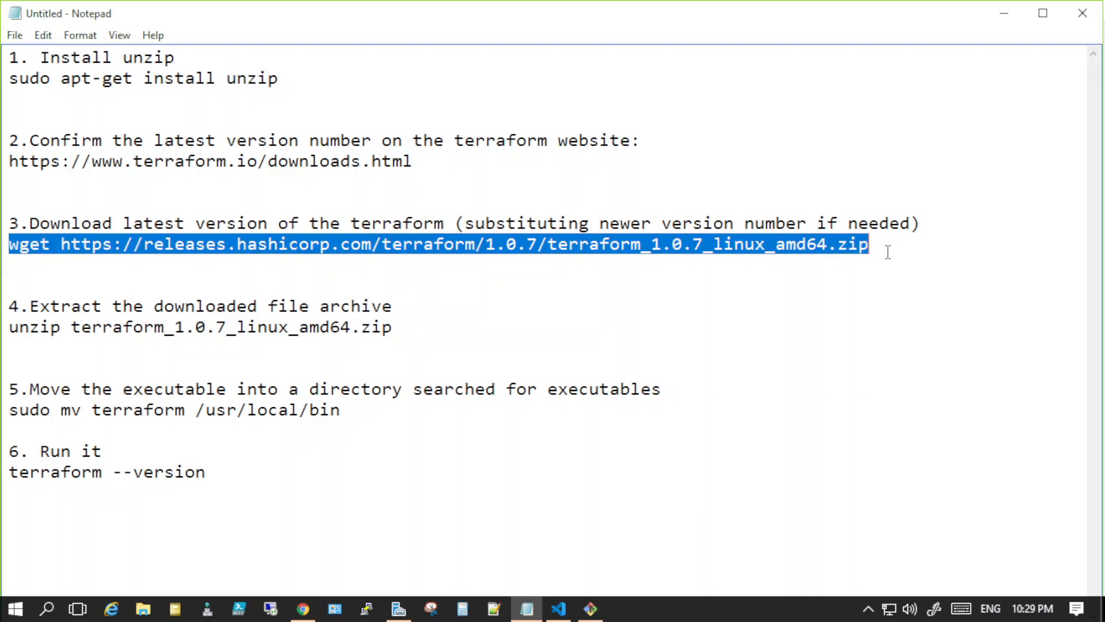
{"action": "left_click", "coordinate": [309, 161]}
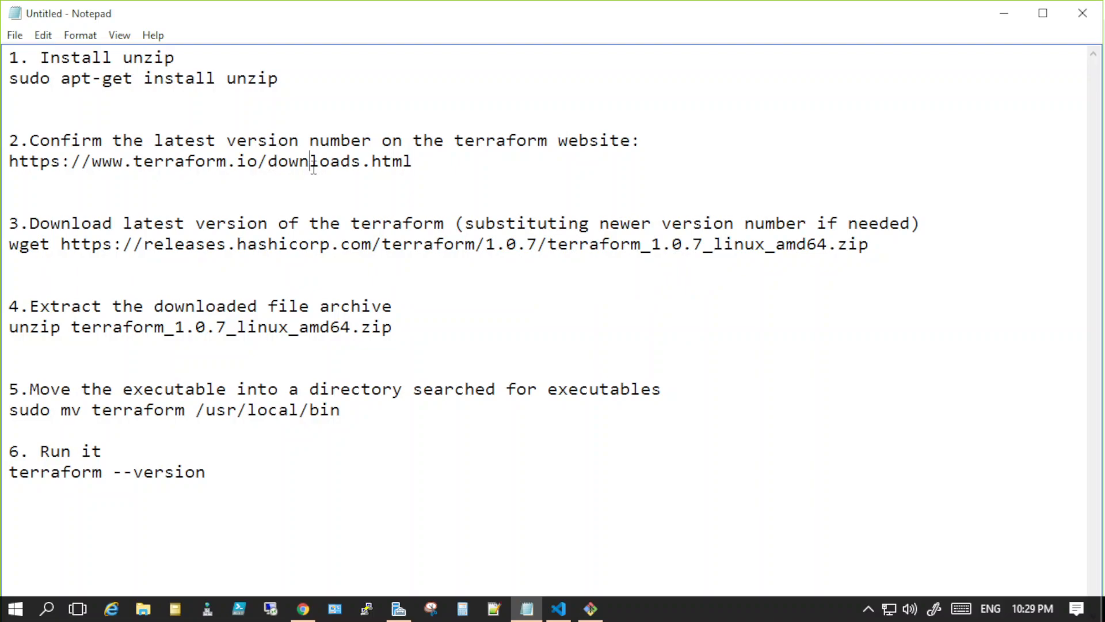
{"action": "mouse_move", "coordinate": [48, 206]}
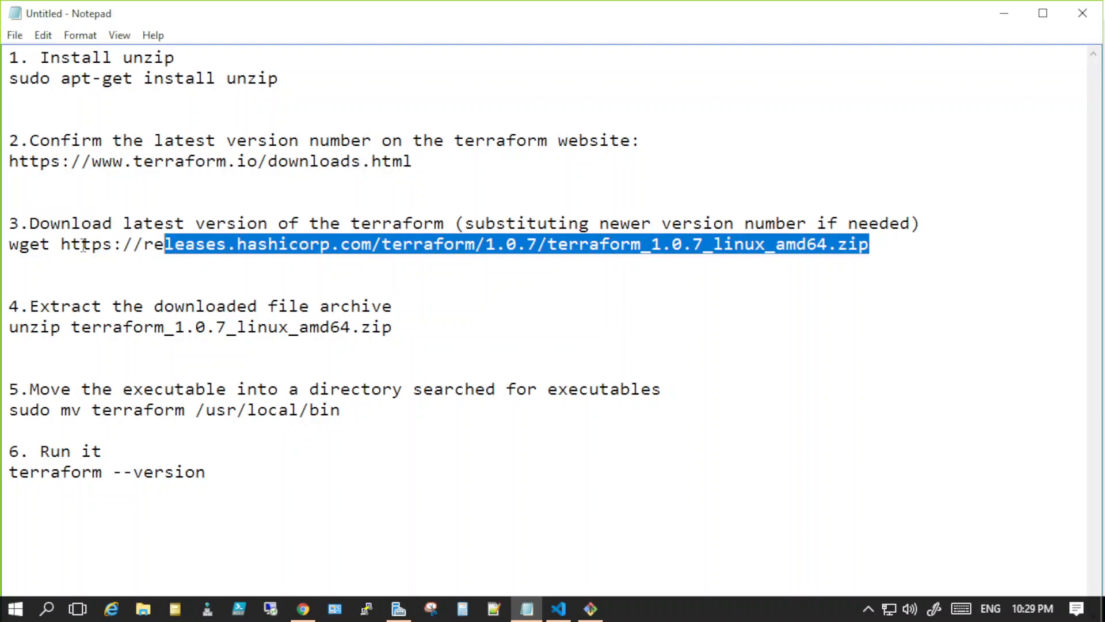
{"action": "left_click", "coordinate": [392, 255]}
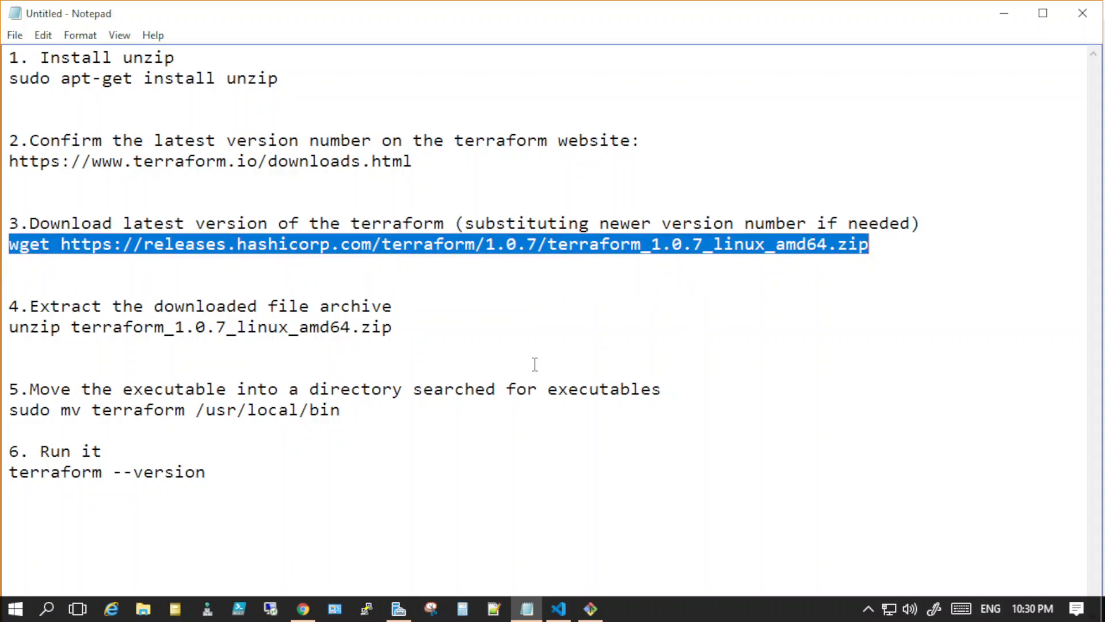
Paste and run the wget download command in the terminal, then list the files with ls.
{"action": "left_click", "coordinate": [589, 608]}
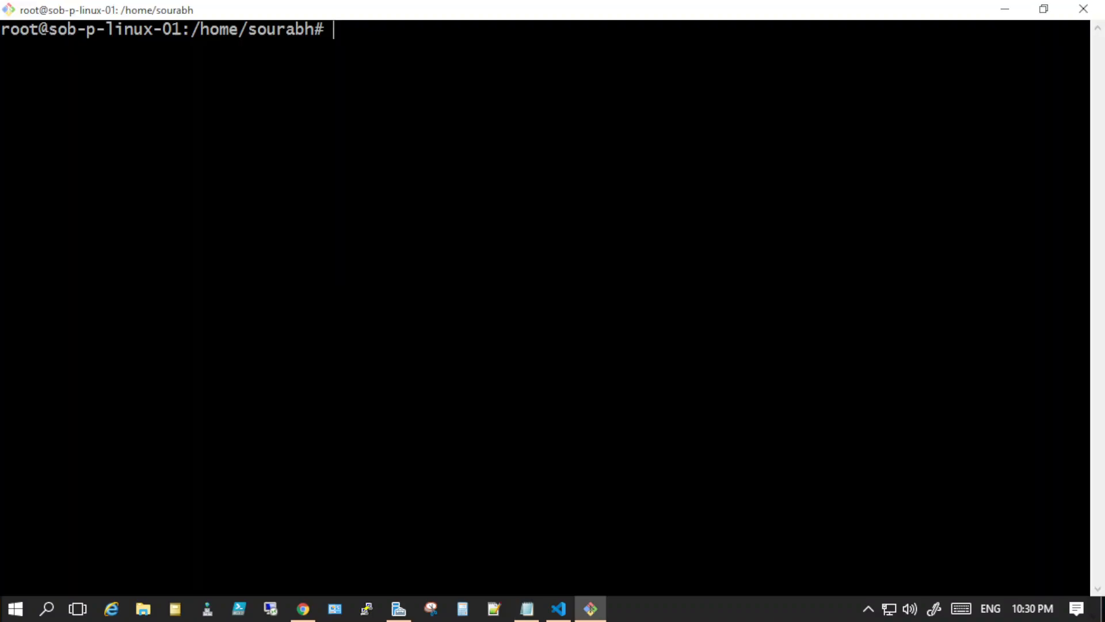
{"action": "right_click", "coordinate": [521, 326]}
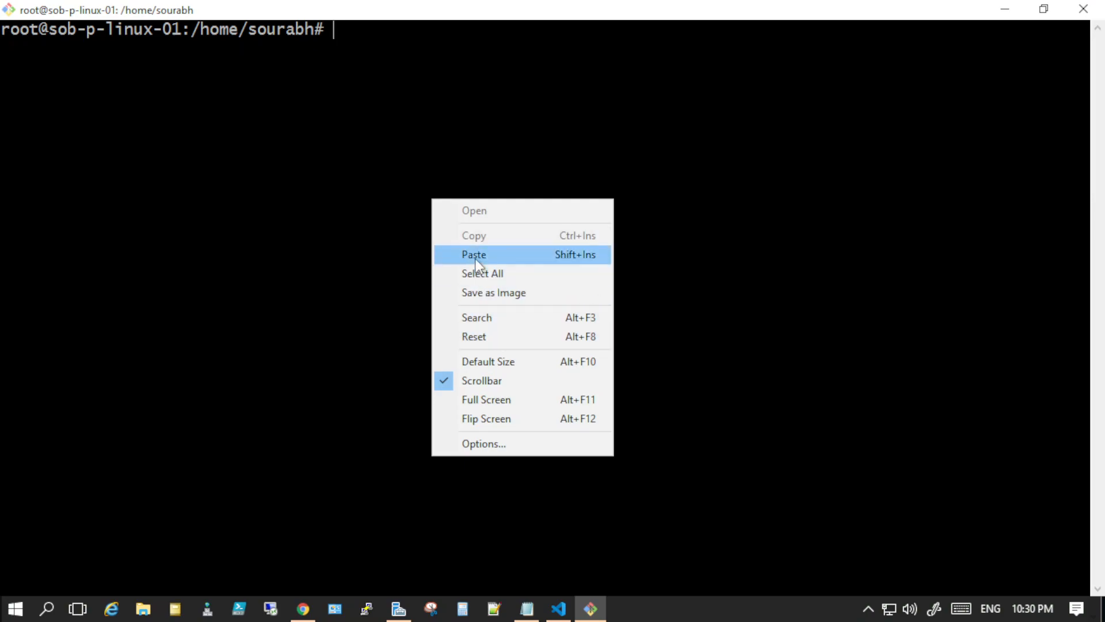
{"action": "left_click", "coordinate": [474, 254]}
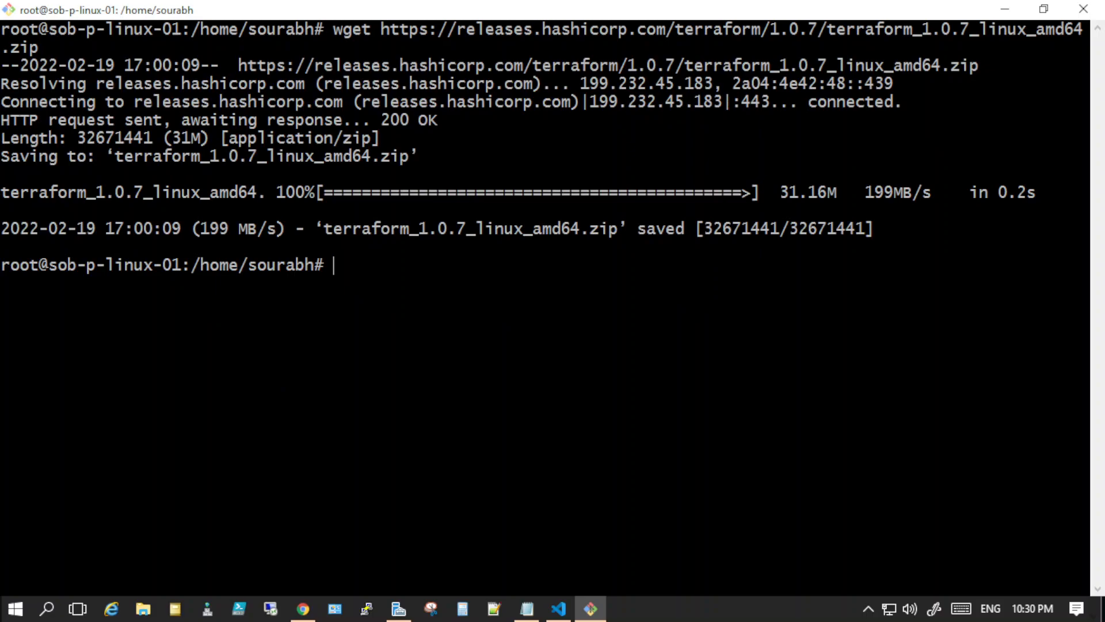
{"action": "type", "text": "ls"}
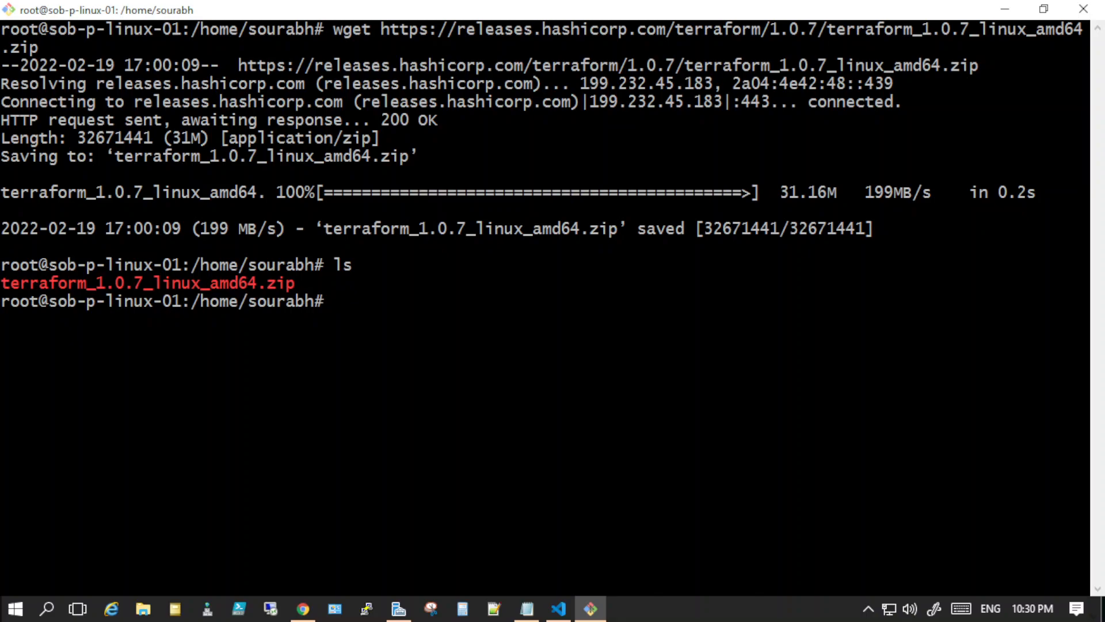
Run unzip terraform_1.0.7_linux_amd64.zip to extract the terraform binary.
{"action": "type", "text": "un"}
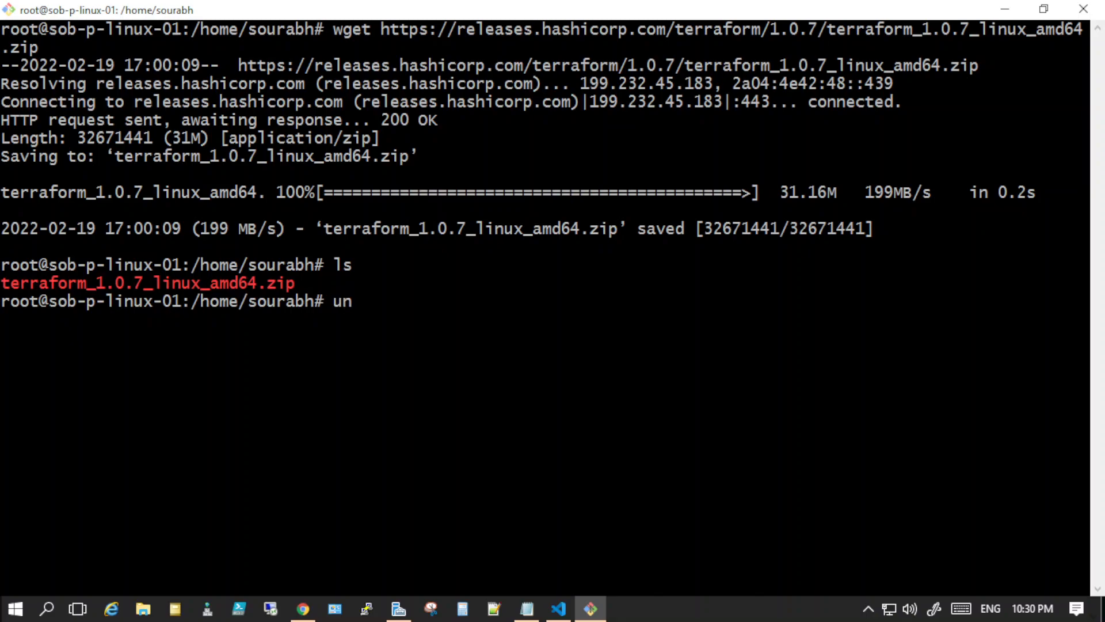
{"action": "type", "text": "zip"}
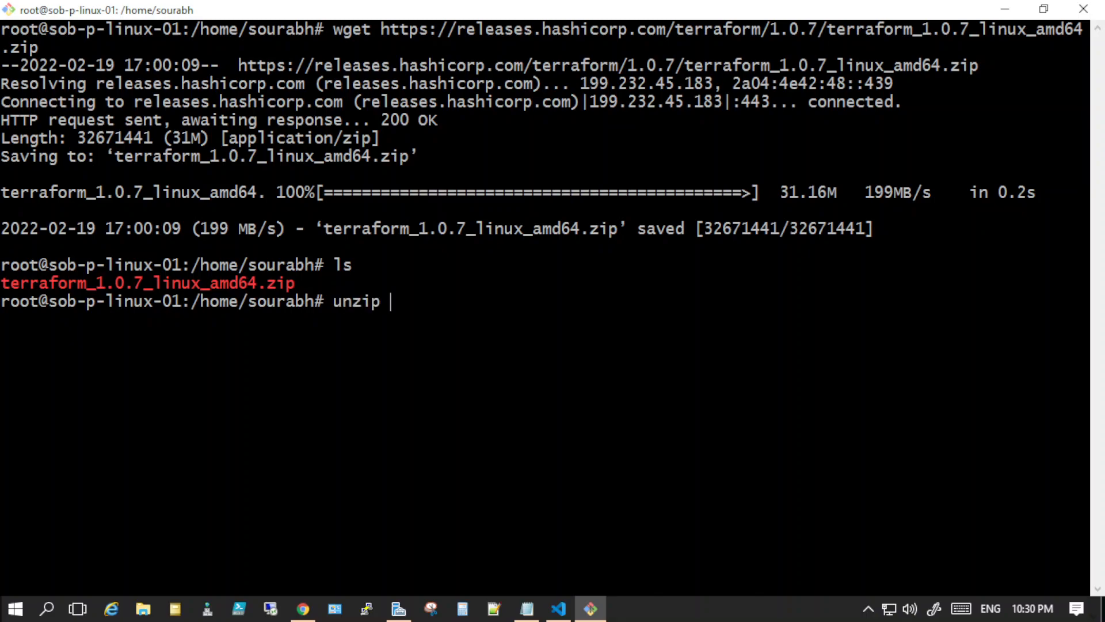
{"action": "type", "text": "te"}
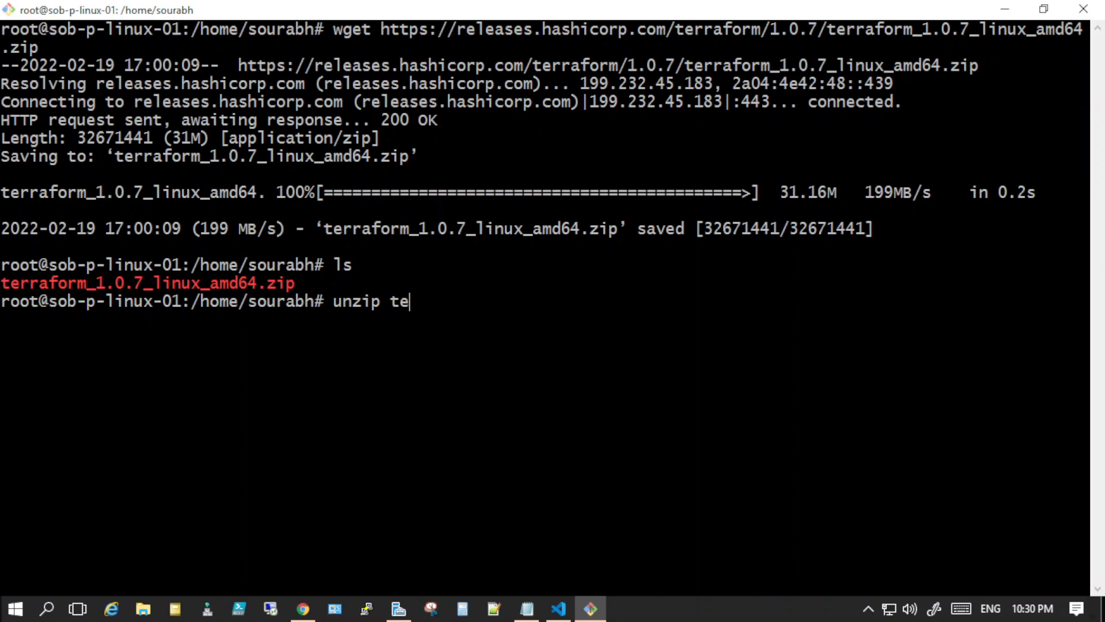
{"action": "type", "text": "rraform_1.0.7_linux_amd64.zip"}
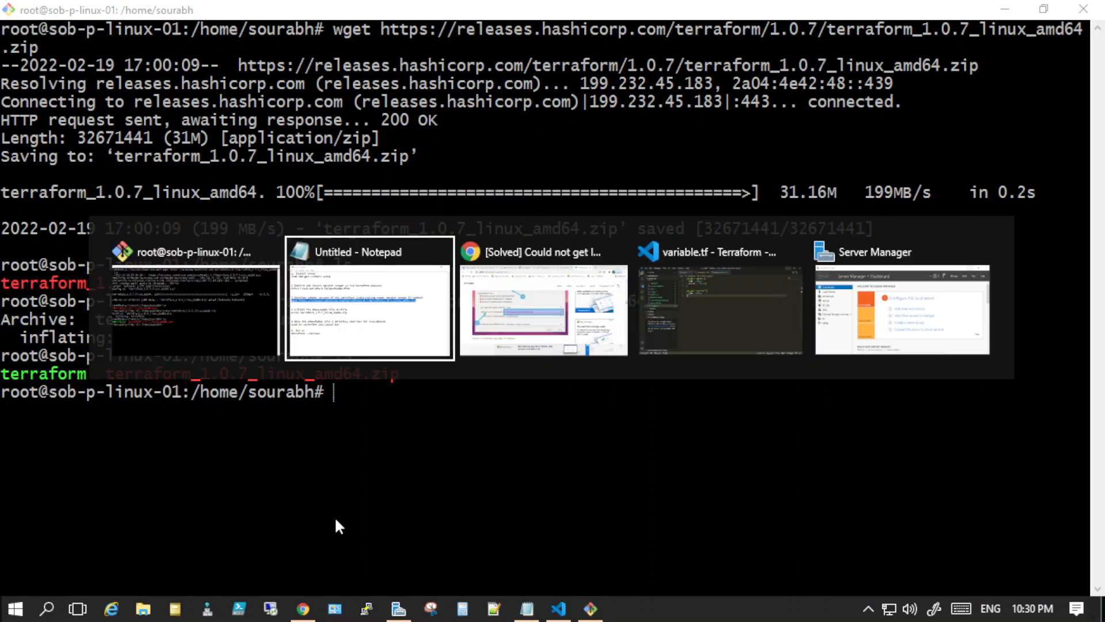
Copy the step-5 'sudo mv terraform /usr/local/bin' line from the notes and return to the terminal.
{"action": "left_click", "coordinate": [368, 252]}
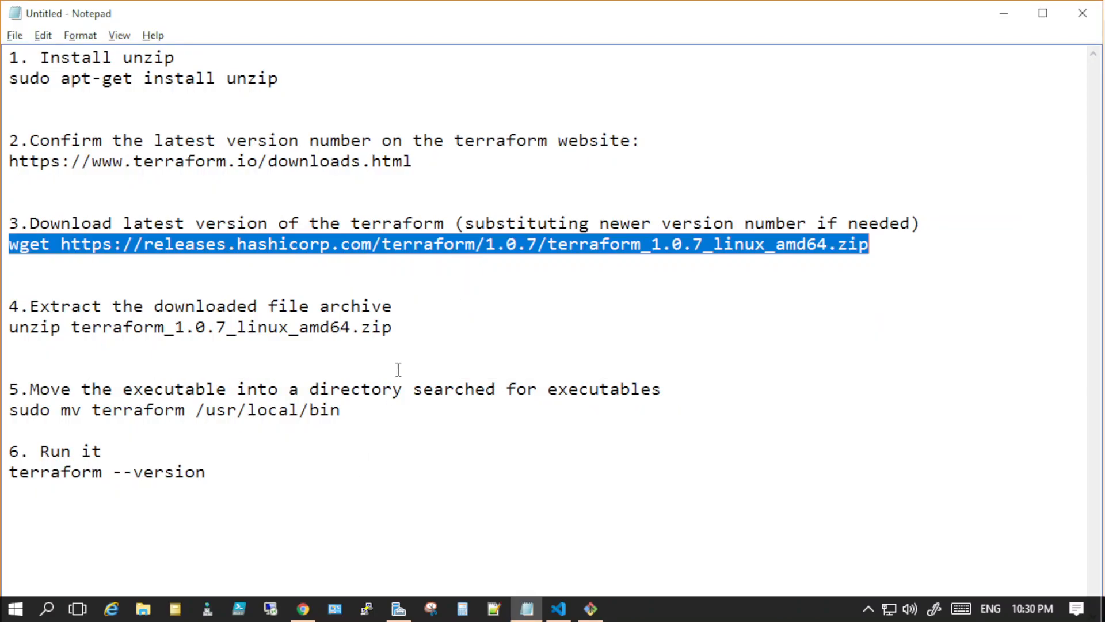
{"action": "left_click_drag", "start_coordinate": [54, 409], "coordinate": [340, 410]}
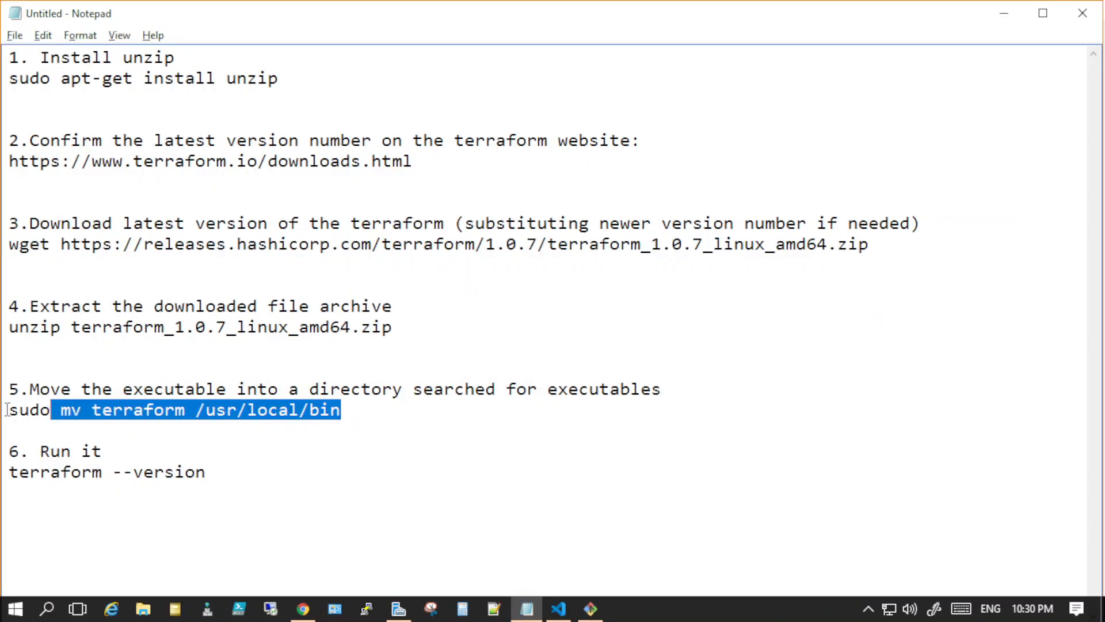
{"action": "left_click", "coordinate": [342, 410]}
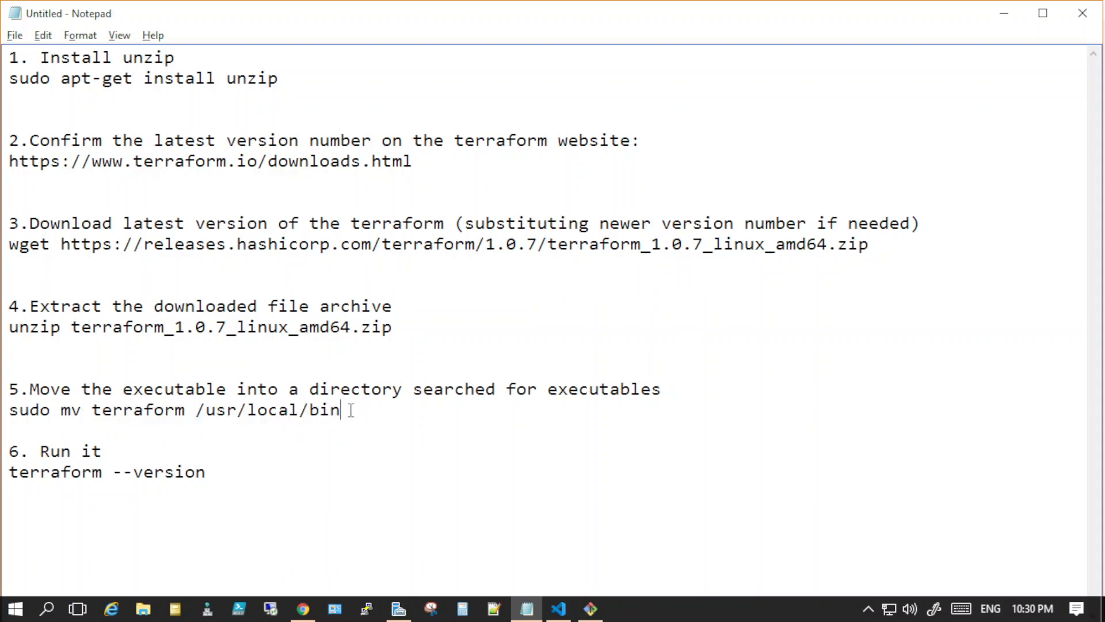
{"action": "left_click", "coordinate": [589, 607]}
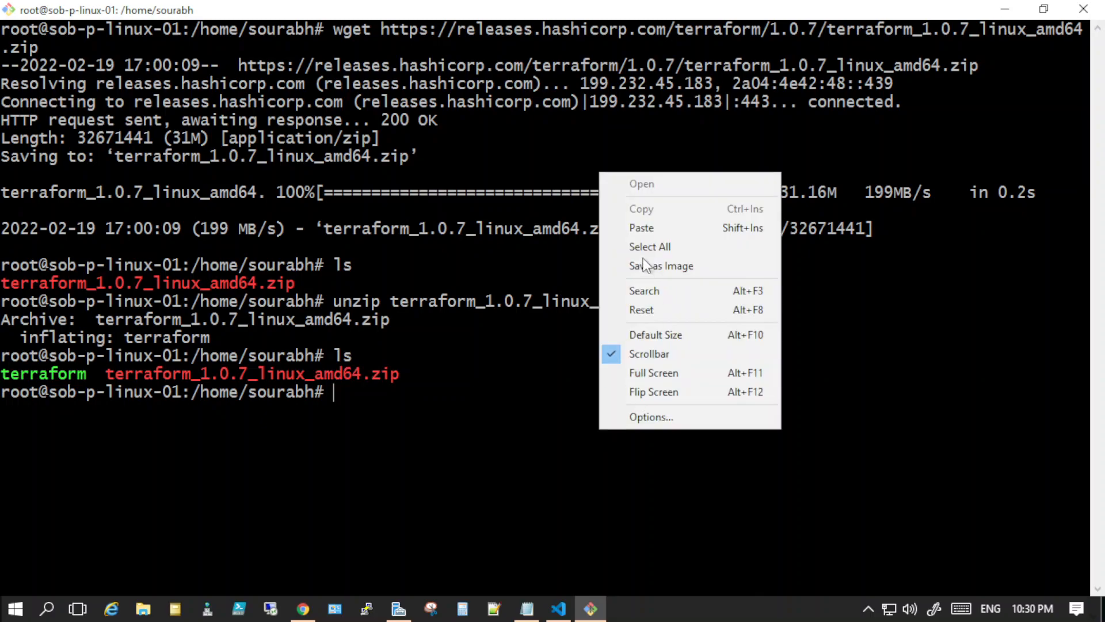
Move terraform into /usr/local/bin, delete the 1.0.7 zip, and run 'terraform -' to show its help.
{"action": "type", "text": "sudo mv terraform /usr/local/bin"}
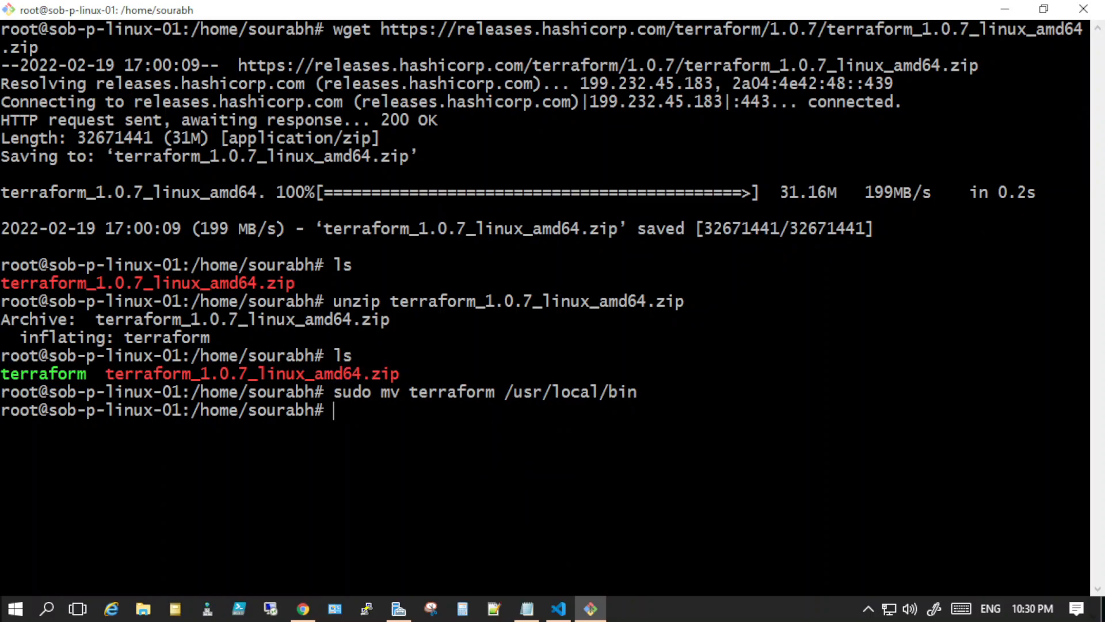
{"action": "type", "text": "ls"}
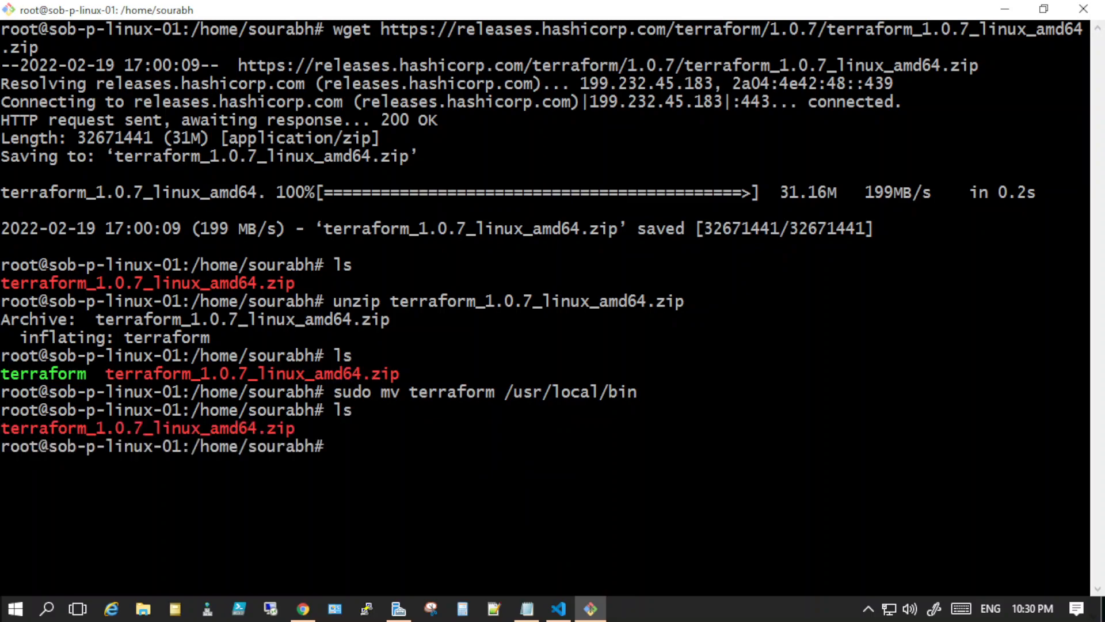
{"action": "type", "text": "rm"}
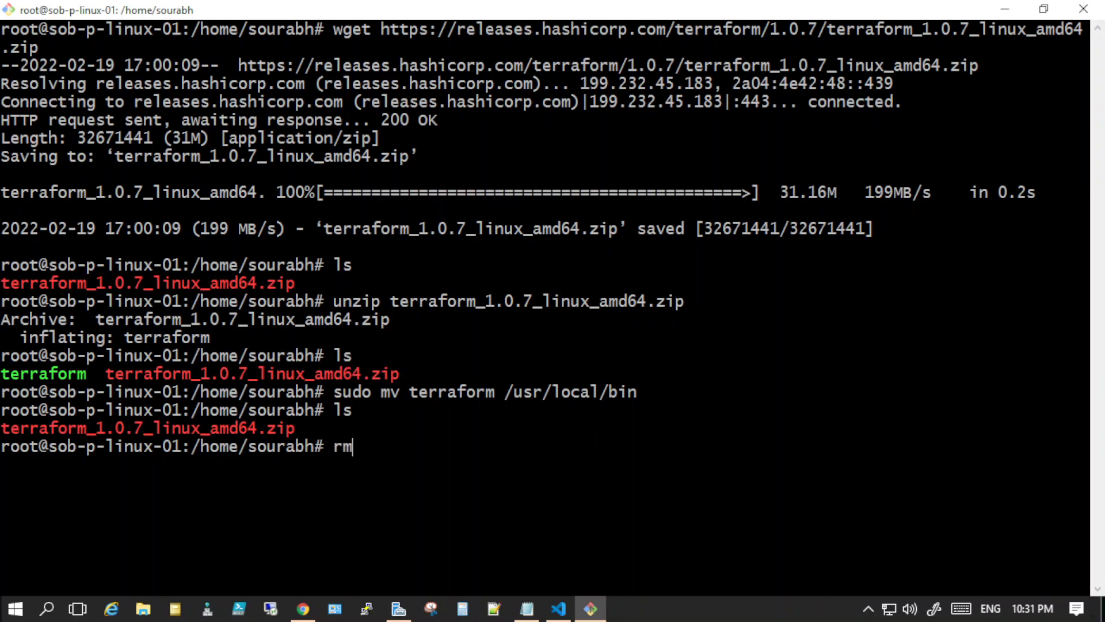
{"action": "type", "text": "terra"}
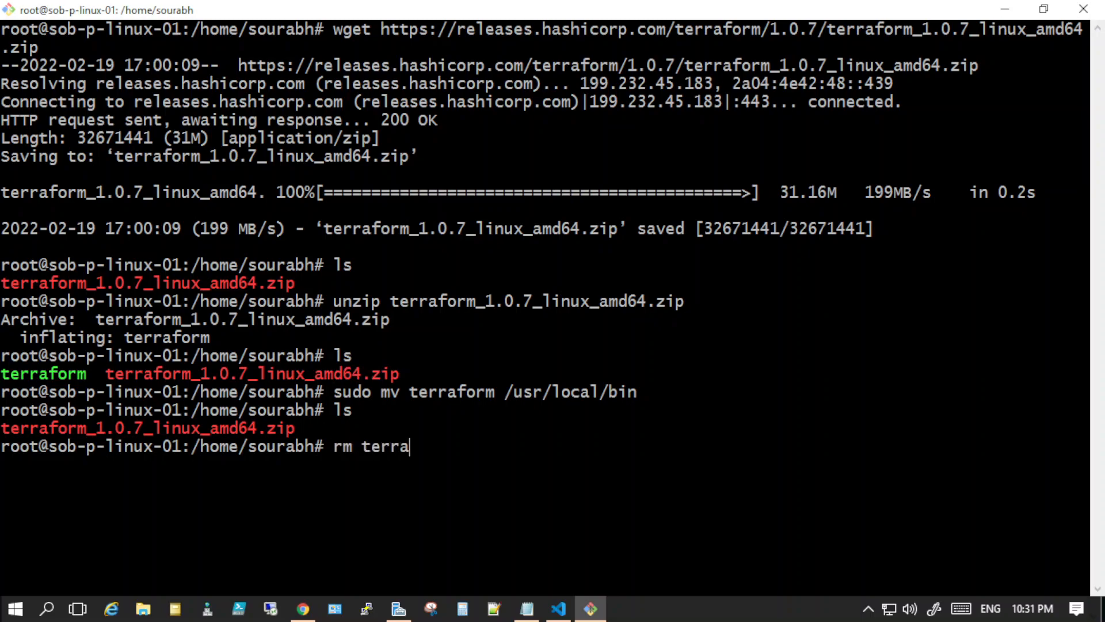
{"action": "type", "text": "form_1.0.7_linux_amd64.zip"}
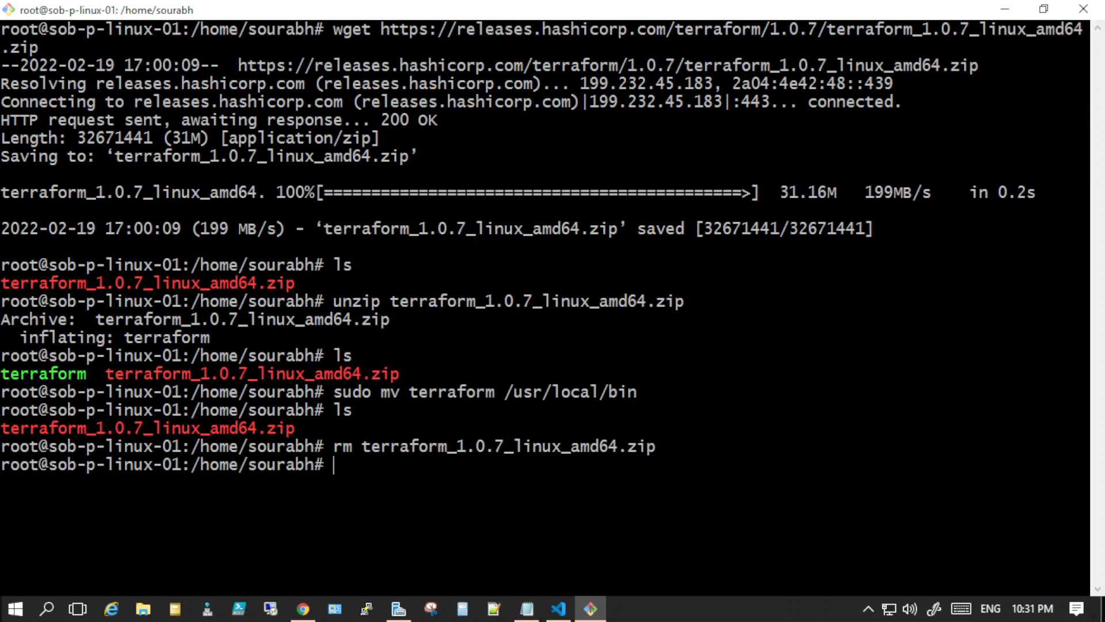
{"action": "type", "text": "ls"}
{"action": "type", "text": "terraf"}
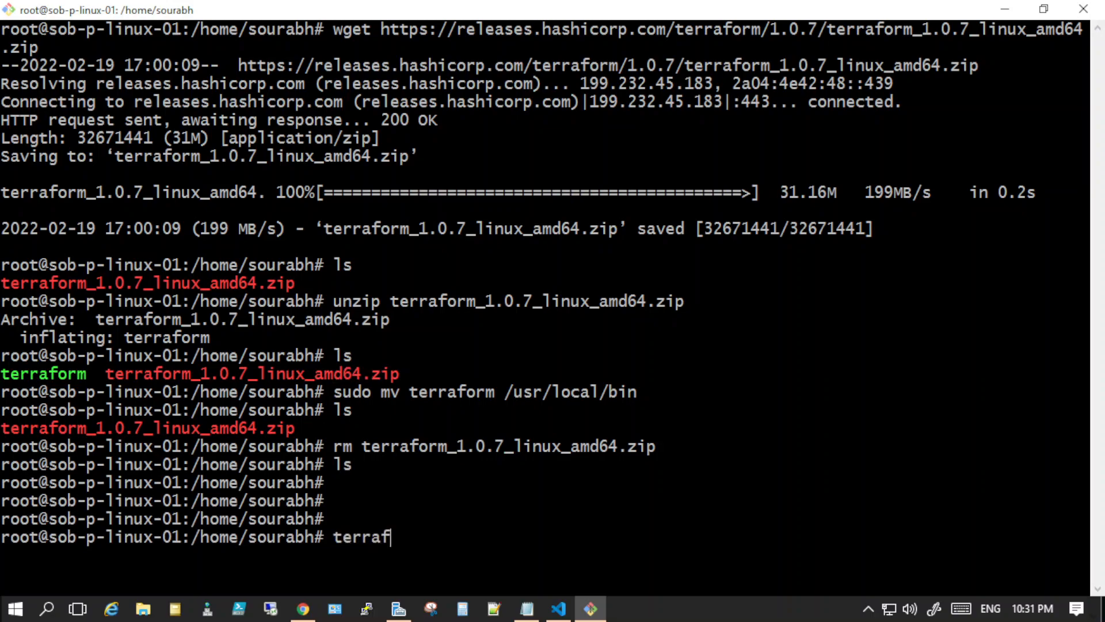
{"action": "type", "text": "orm -"}
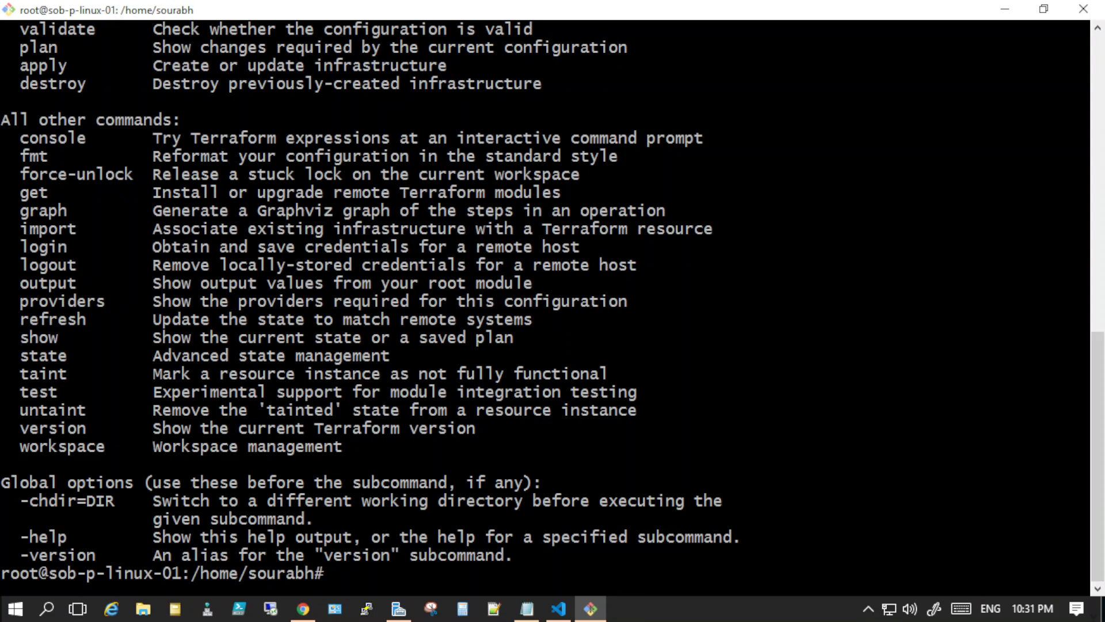
Run terraform -version, confirming v1.0.7 on linux_amd64, then minimize the terminal.
{"action": "type", "text": "terr"}
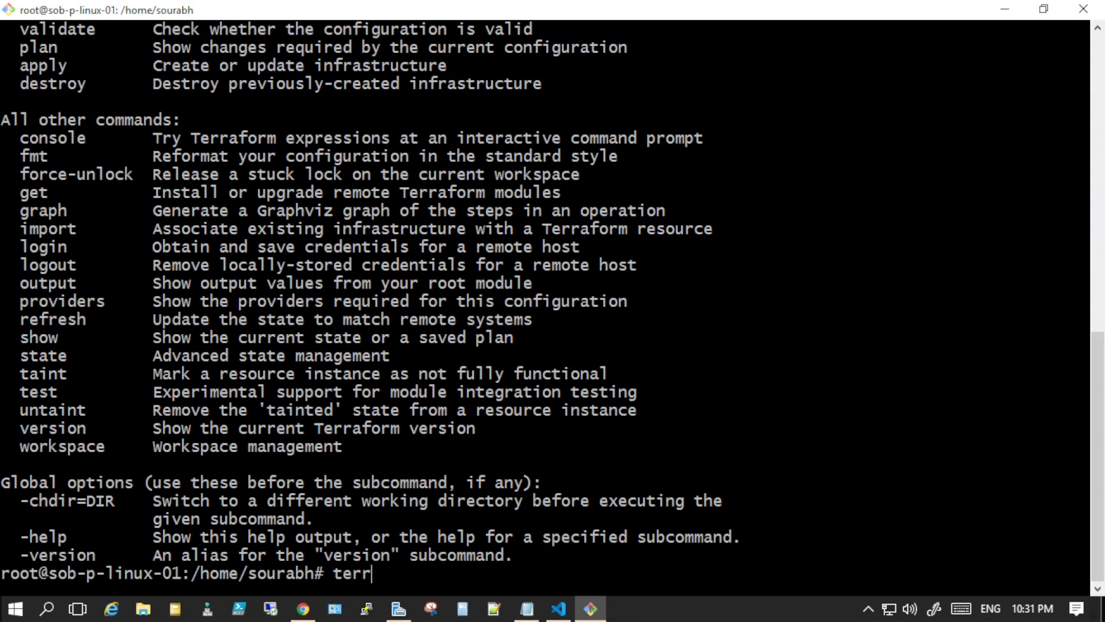
{"action": "type", "text": "aform"}
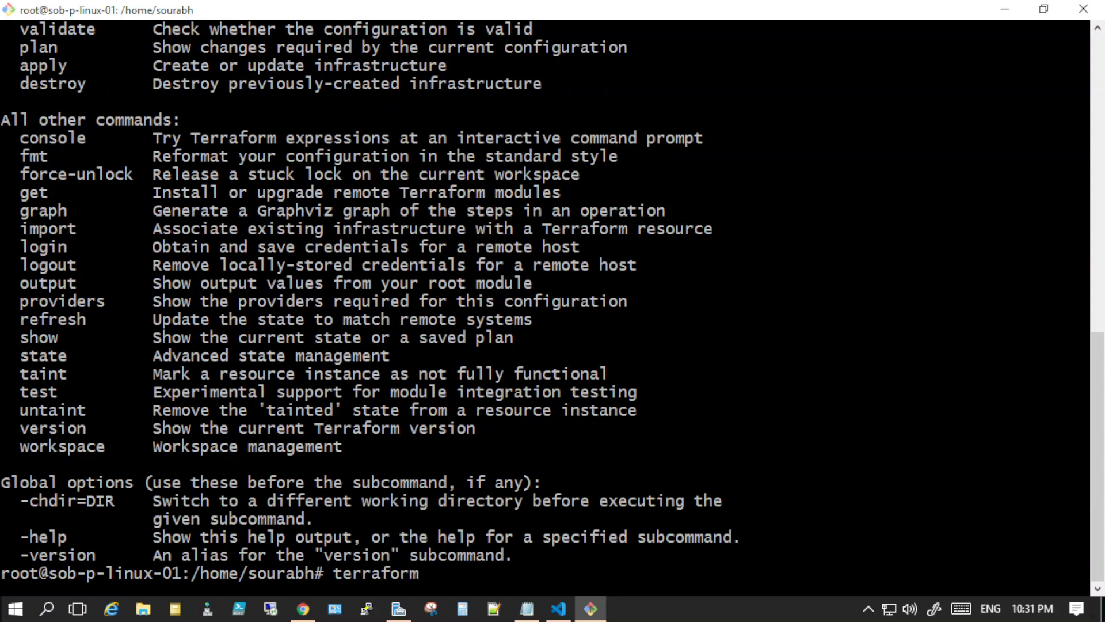
{"action": "type", "text": "-version"}
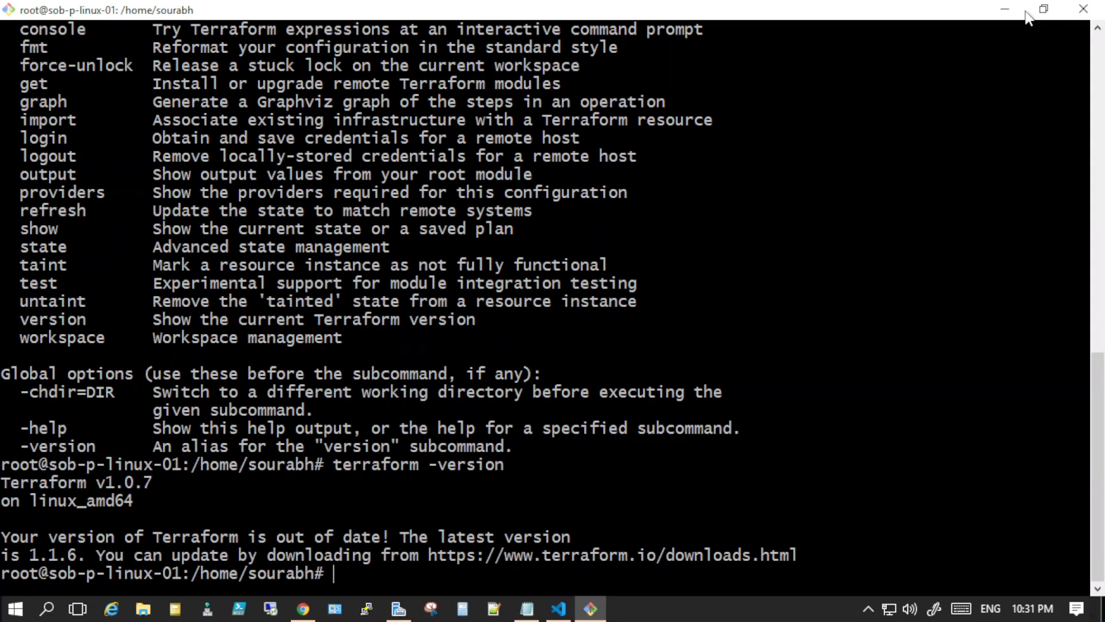
{"action": "left_click", "coordinate": [525, 607]}
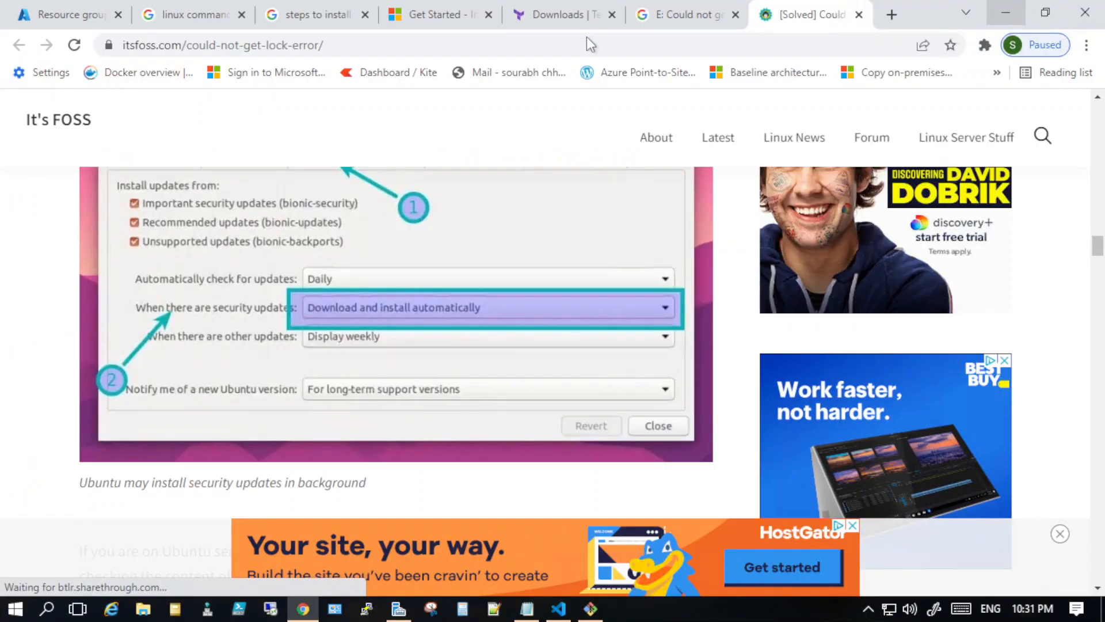
Bring up the terraform.io downloads page in Chrome with the Windows section showing.
{"action": "left_click", "coordinate": [561, 13]}
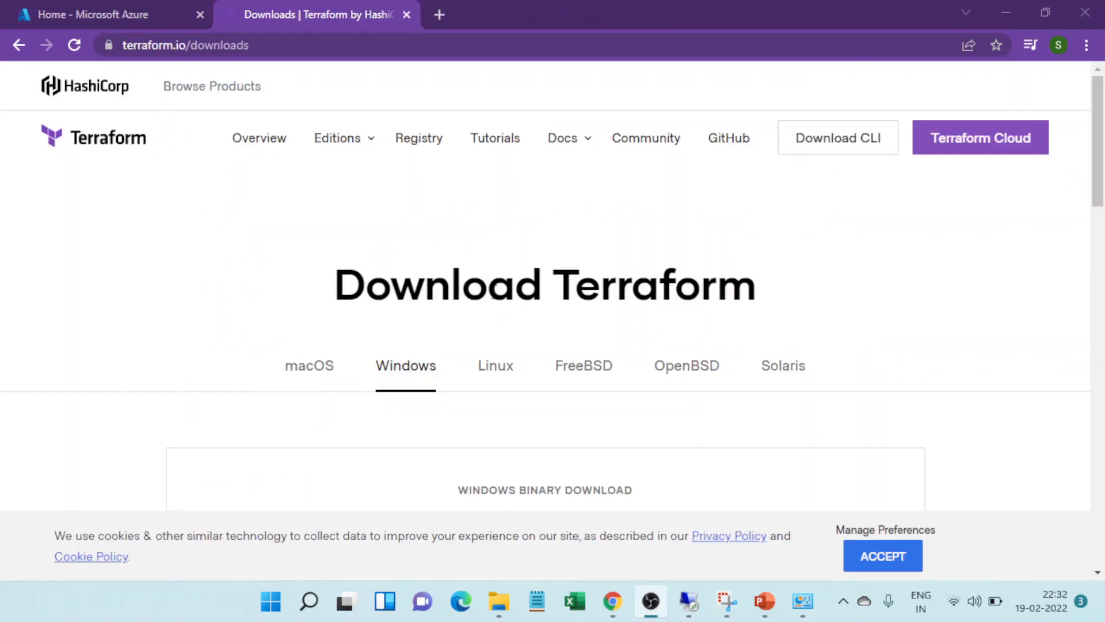
Download the Windows Amd64 Terraform 1.1.6 zip and show it in the Downloads folder.
{"action": "scroll", "scroll_direction": "down", "scroll_amount": 3}
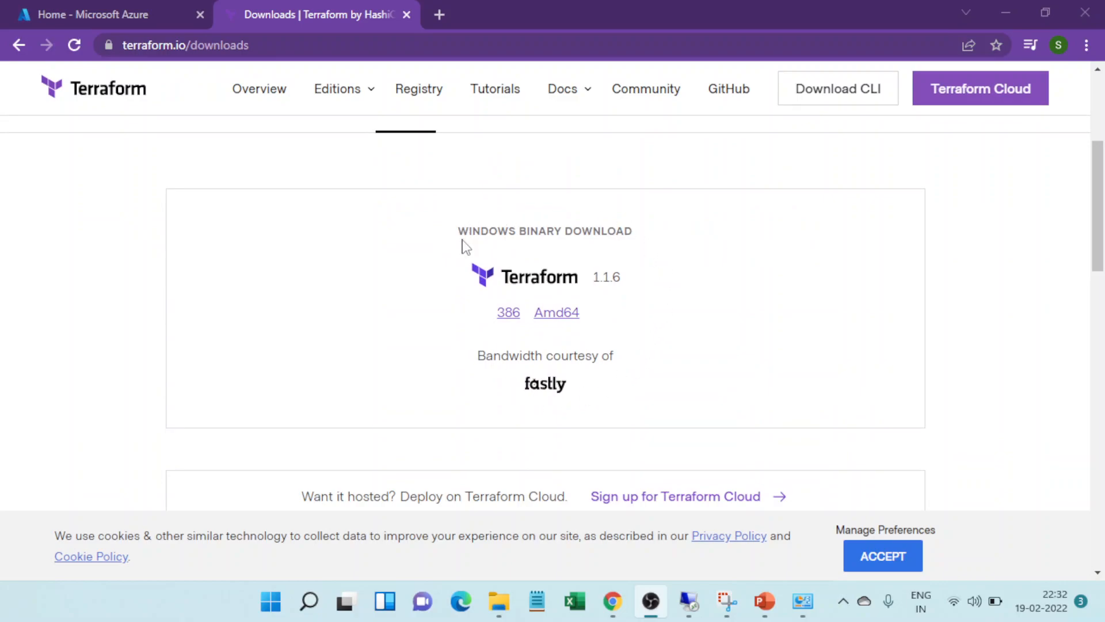
{"action": "mouse_move", "coordinate": [557, 312]}
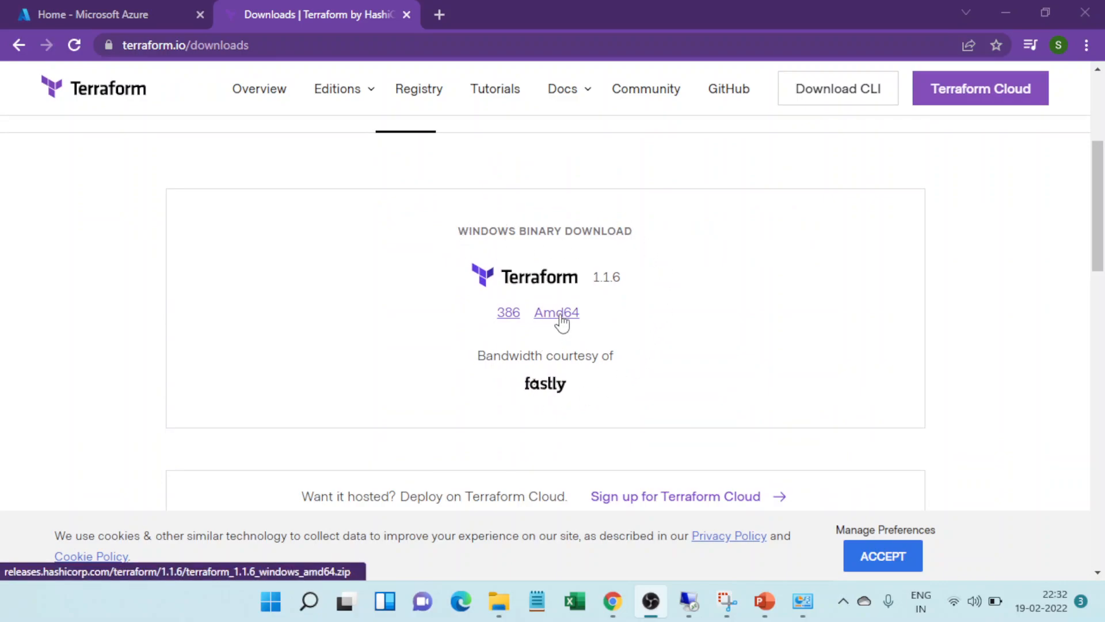
{"action": "left_click", "coordinate": [555, 312]}
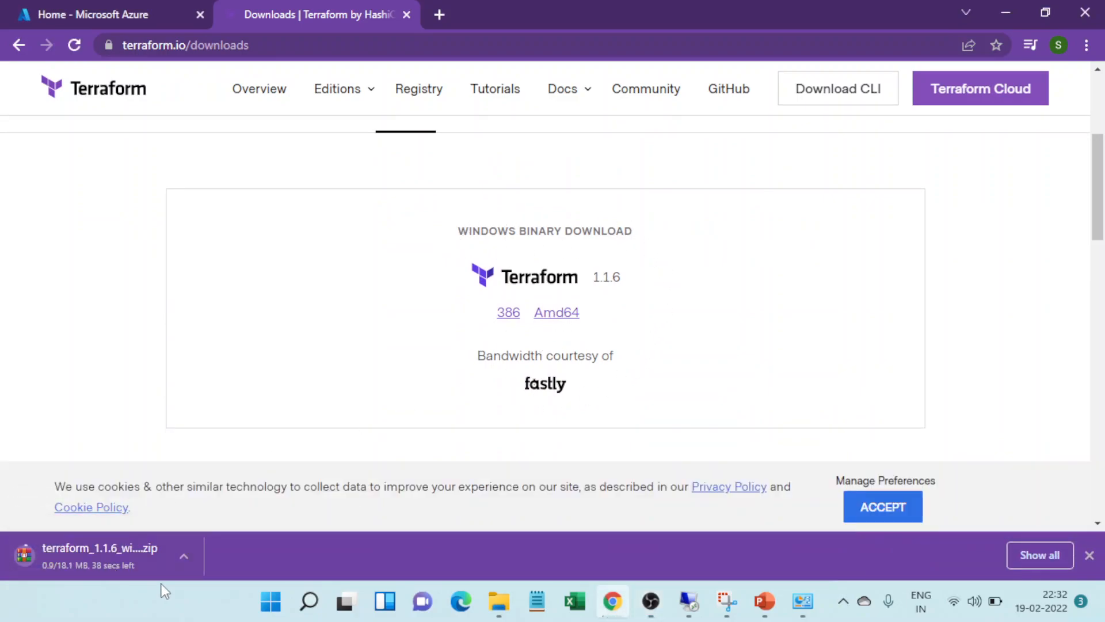
{"action": "mouse_move", "coordinate": [132, 599]}
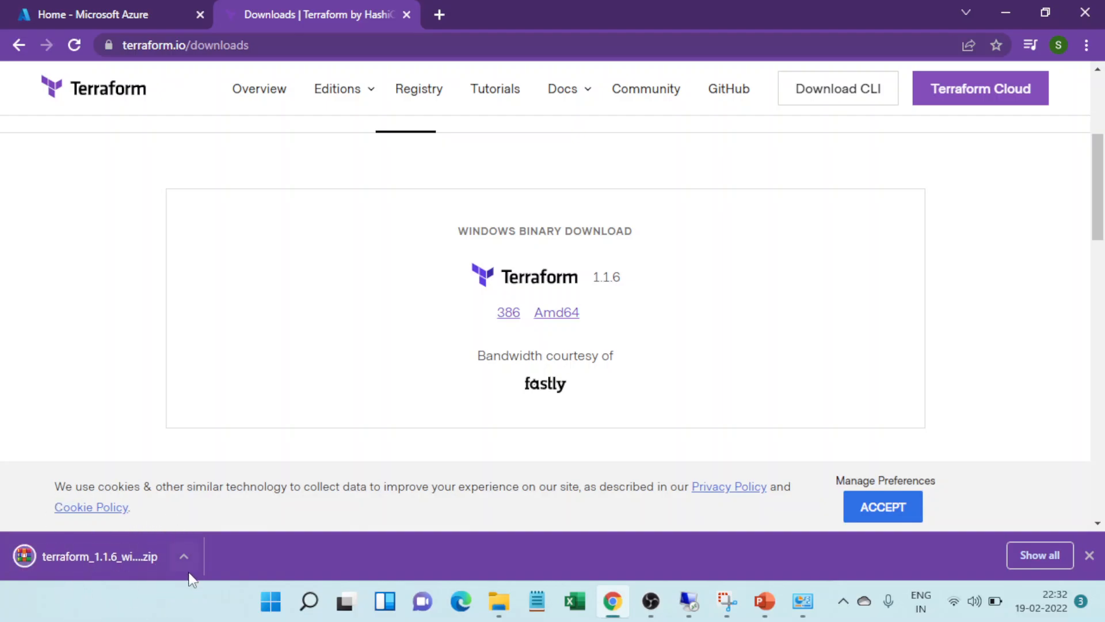
{"action": "left_click", "coordinate": [185, 556]}
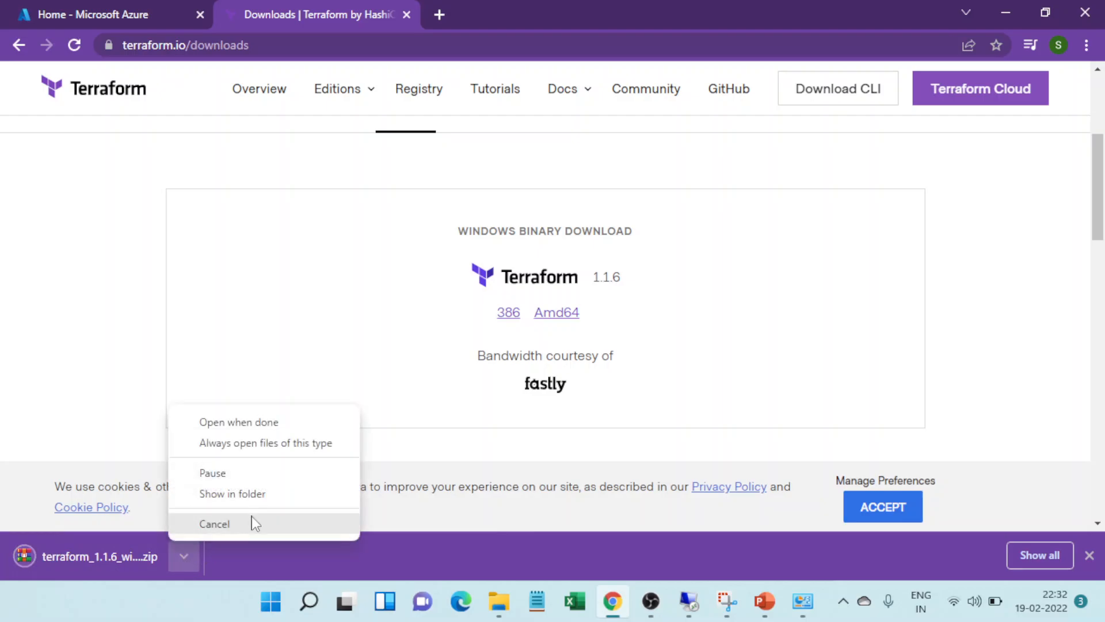
{"action": "left_click", "coordinate": [232, 494]}
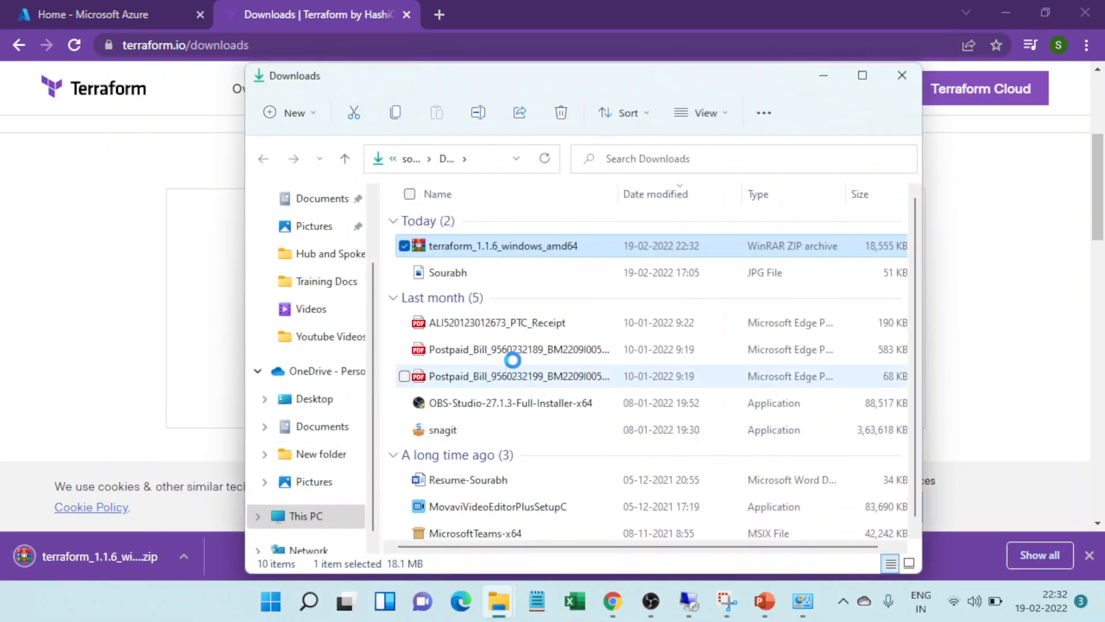
Start Extract all on the Terraform 1.1.6 zip from its right-click menu.
{"action": "right_click", "coordinate": [500, 245]}
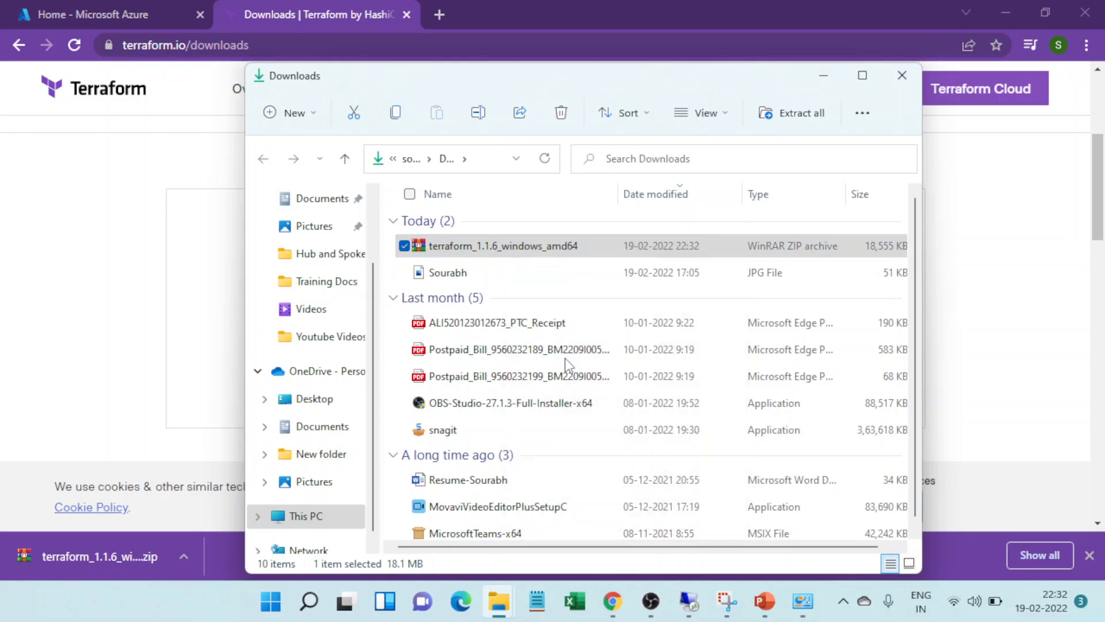
{"action": "left_click", "coordinate": [799, 112]}
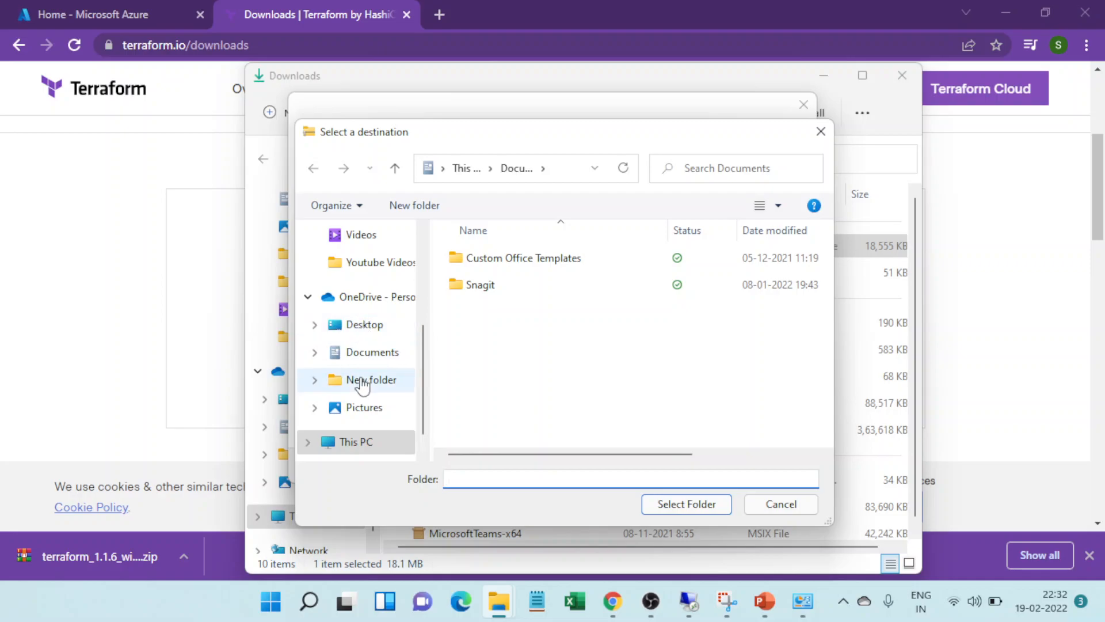
Create a new Terraform folder on Windows (C:) and select C:\Terraform as the extraction destination.
{"action": "left_click", "coordinate": [355, 442]}
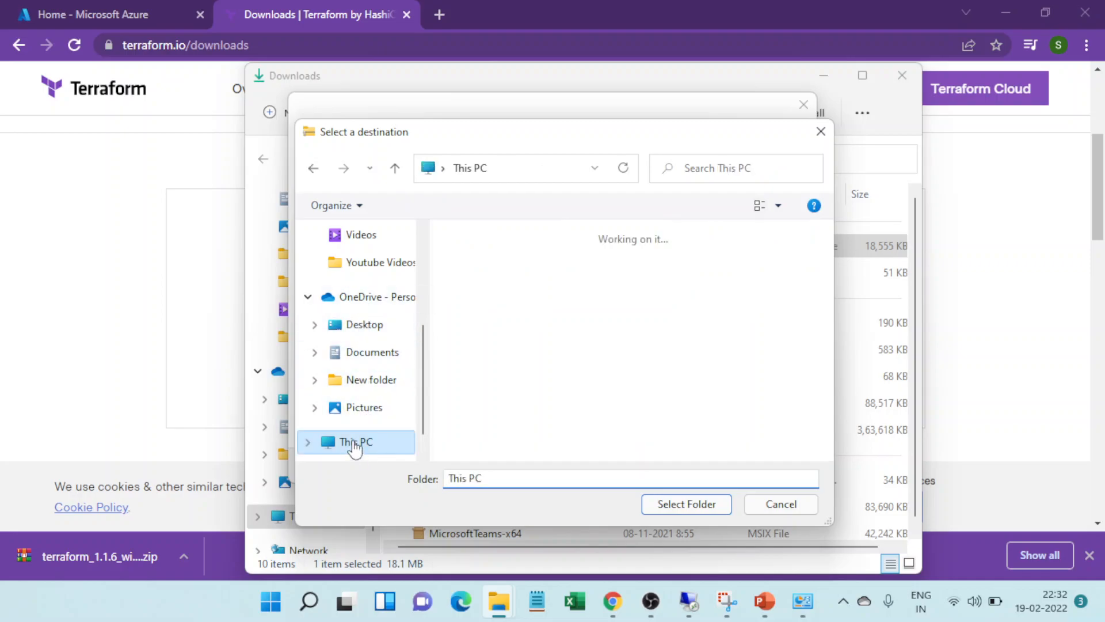
{"action": "left_click", "coordinate": [356, 442]}
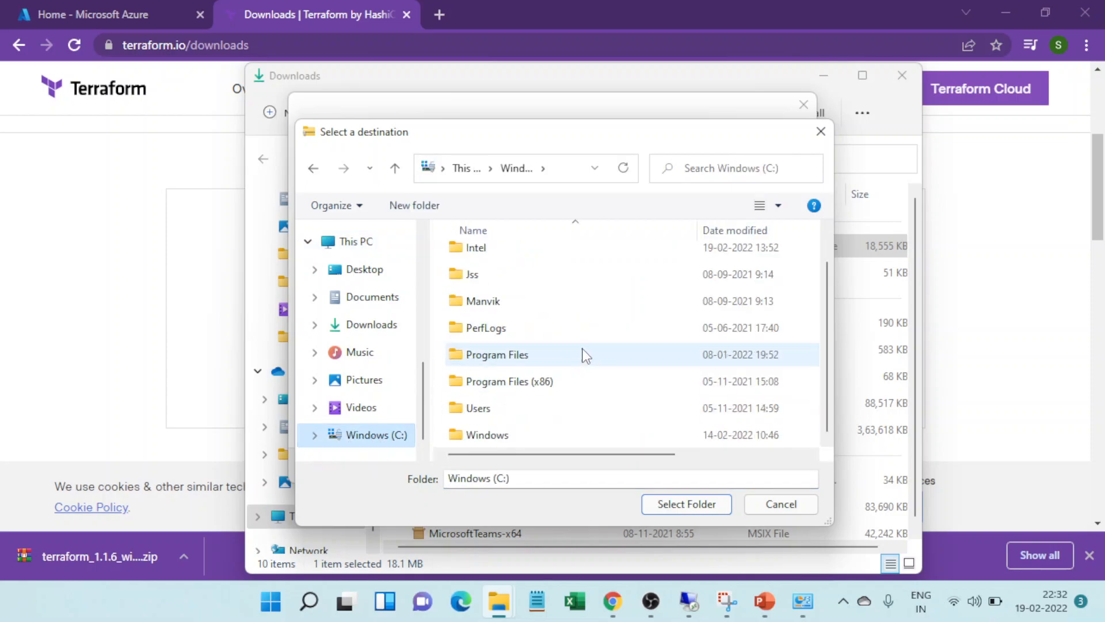
{"action": "mouse_move", "coordinate": [673, 248]}
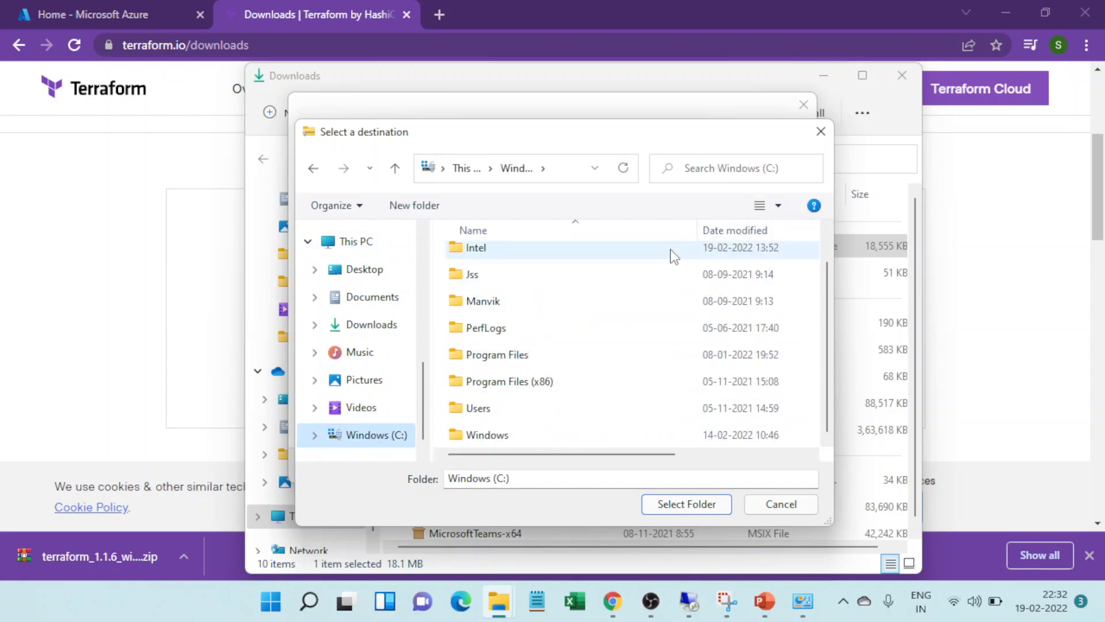
{"action": "right_click", "coordinate": [673, 255]}
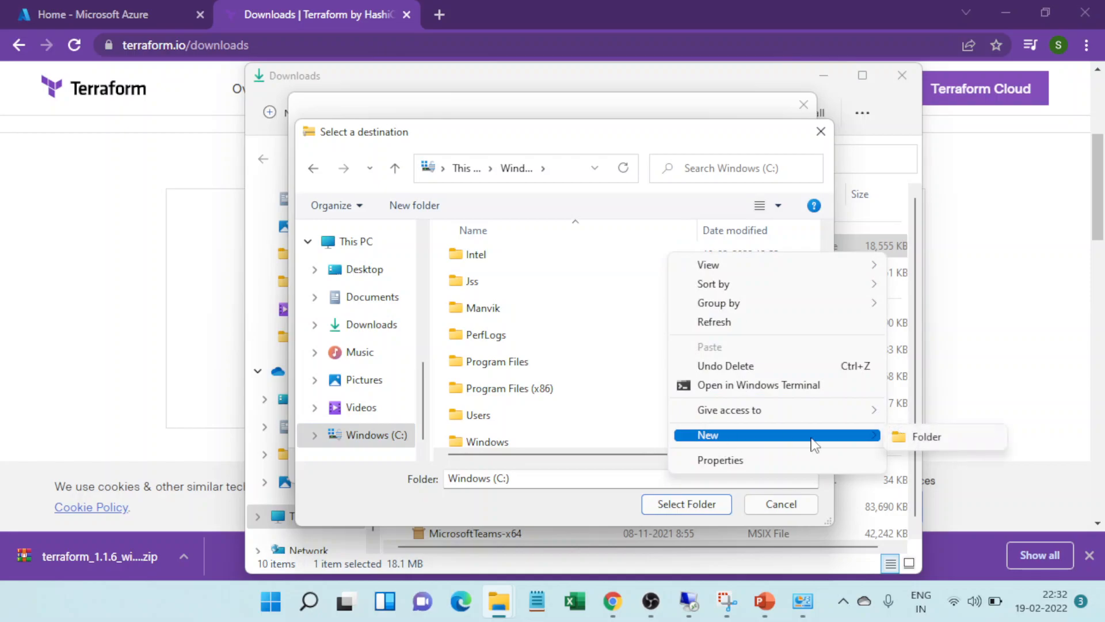
{"action": "left_click", "coordinate": [927, 436]}
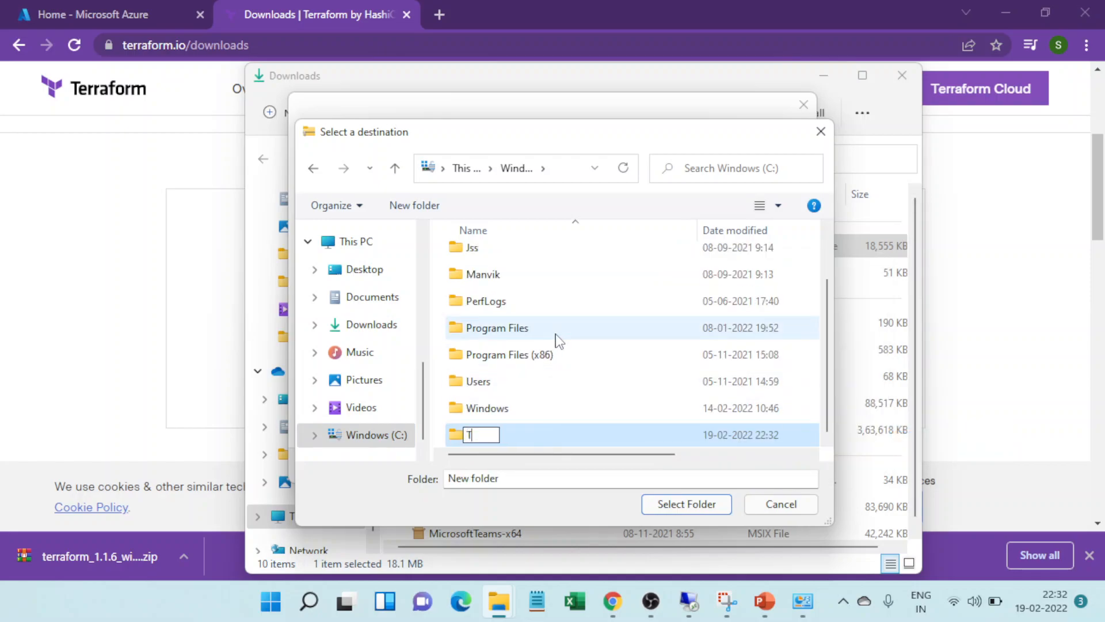
{"action": "type", "text": "Terraform"}
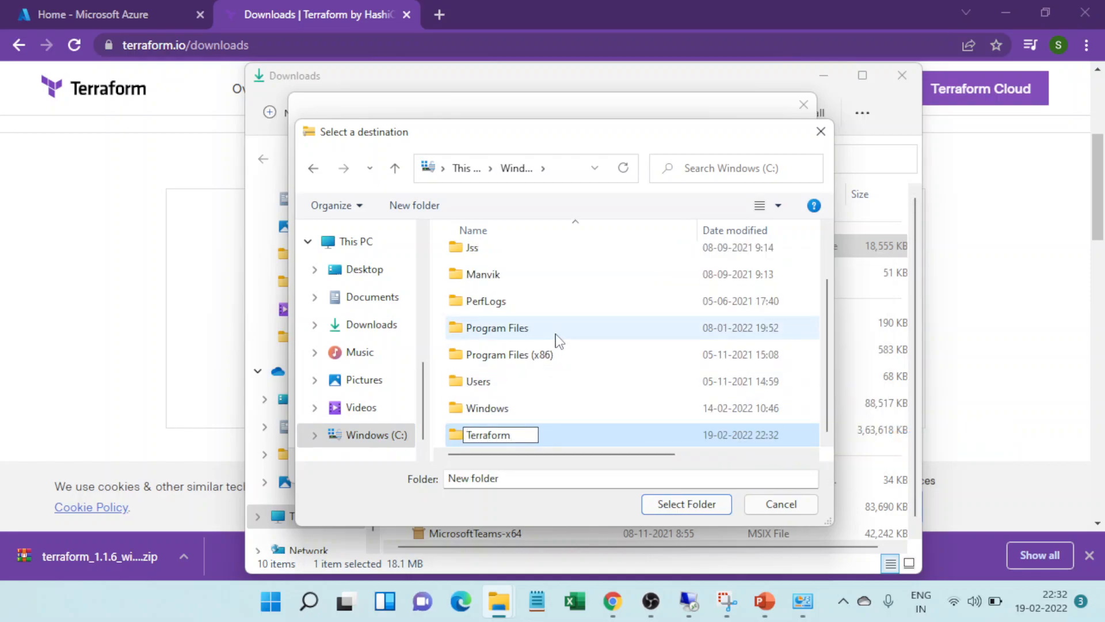
{"action": "left_click", "coordinate": [478, 381]}
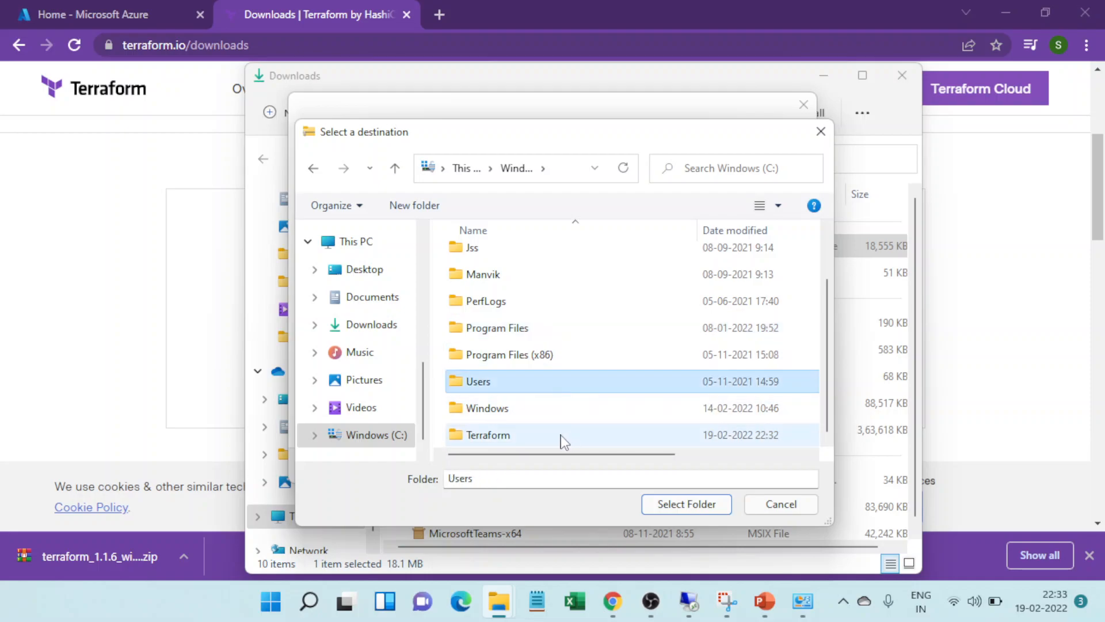
{"action": "double_click", "coordinate": [488, 435]}
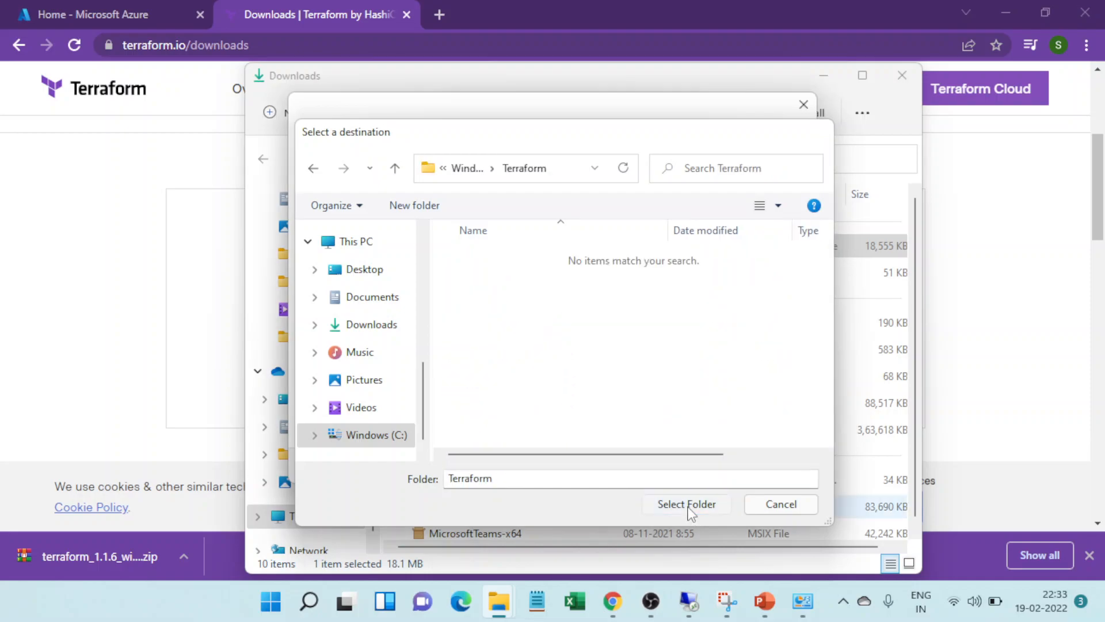
{"action": "left_click", "coordinate": [685, 504]}
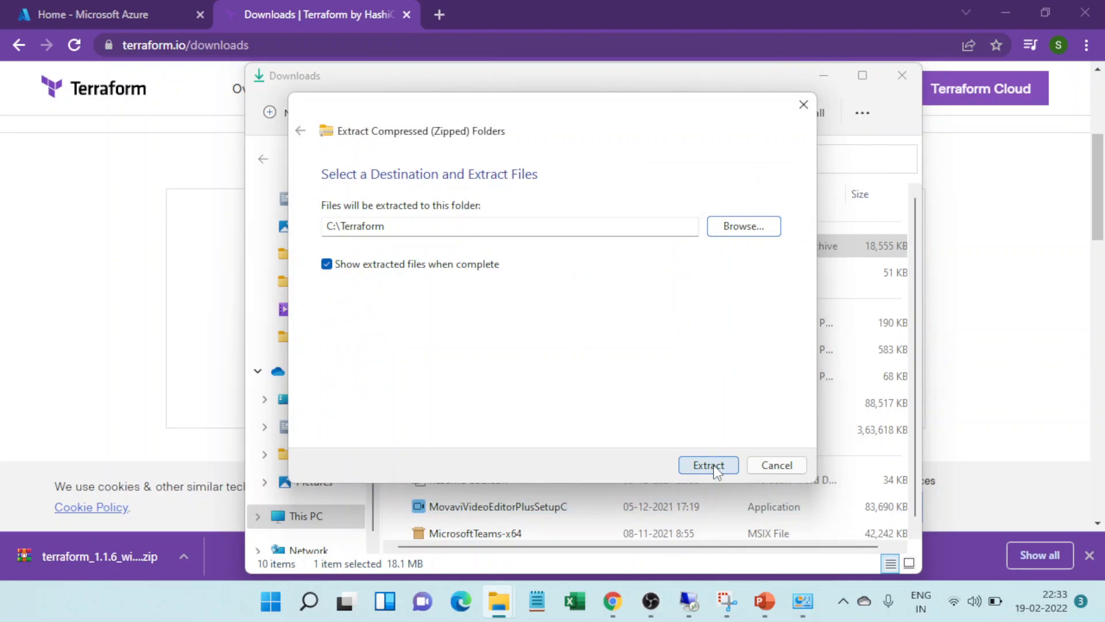
Extract the zip into C:\Terraform and view the terraform application file there.
{"action": "left_click", "coordinate": [708, 464]}
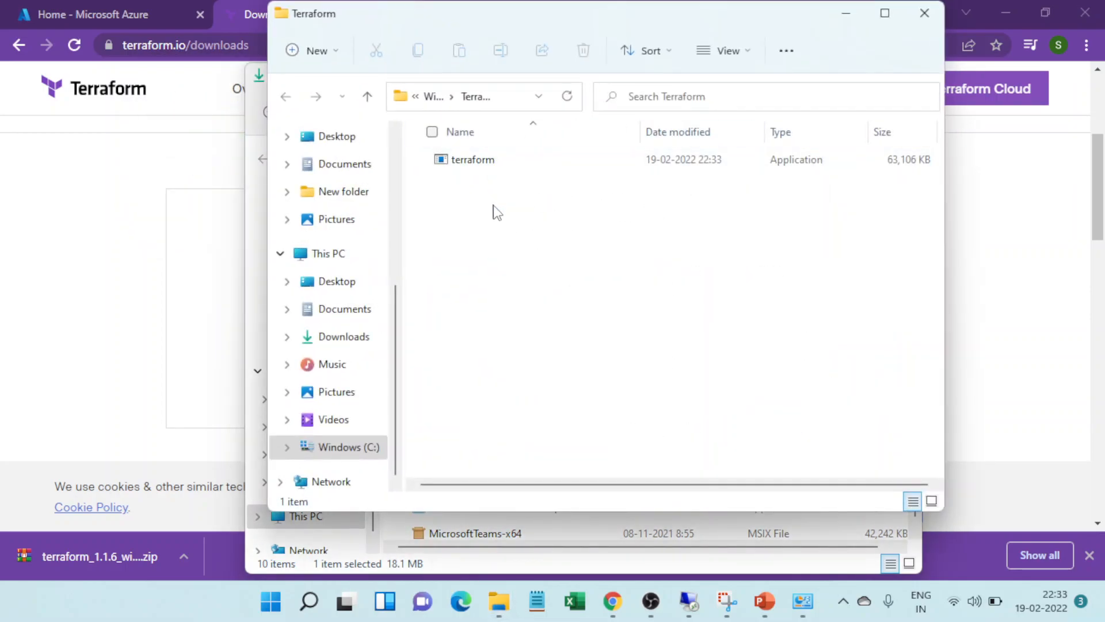
{"action": "left_click", "coordinate": [470, 159]}
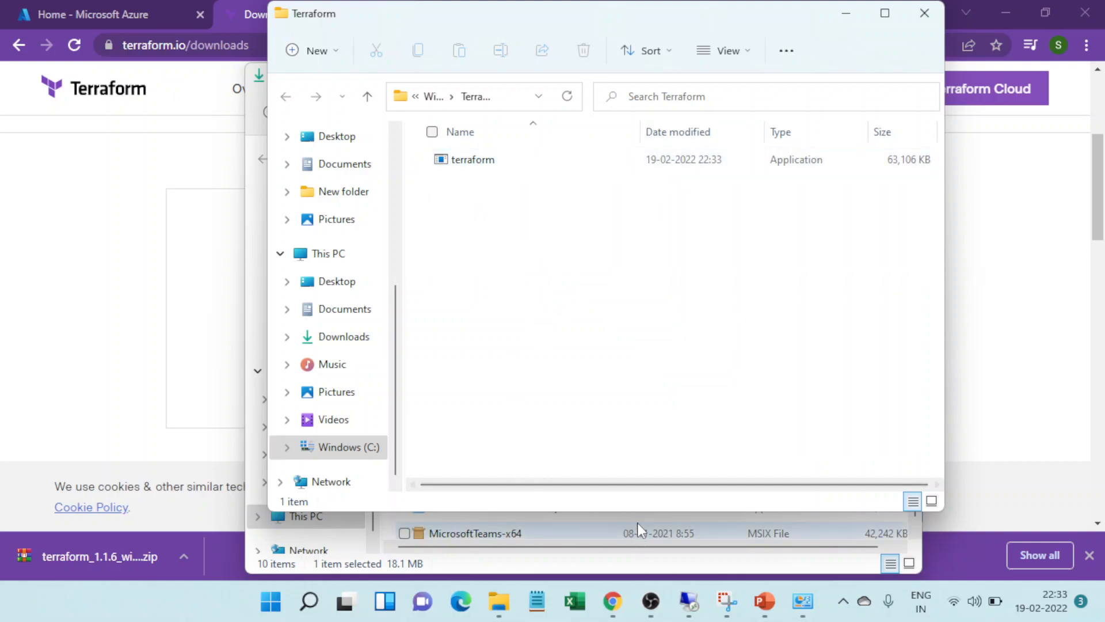
{"action": "mouse_move", "coordinate": [578, 301]}
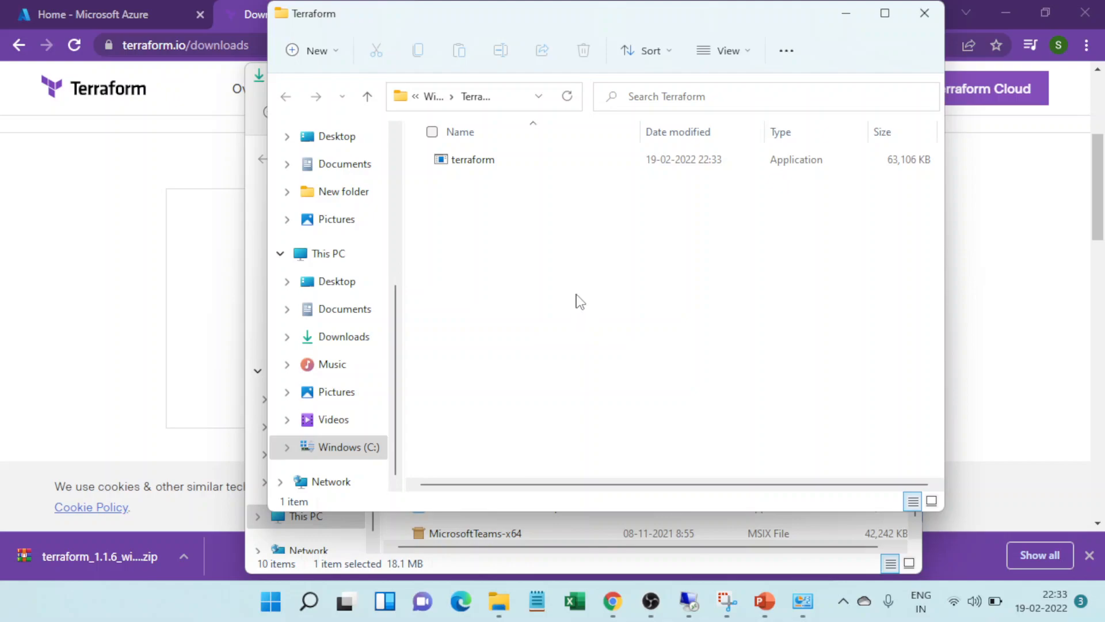
{"action": "mouse_move", "coordinate": [801, 602]}
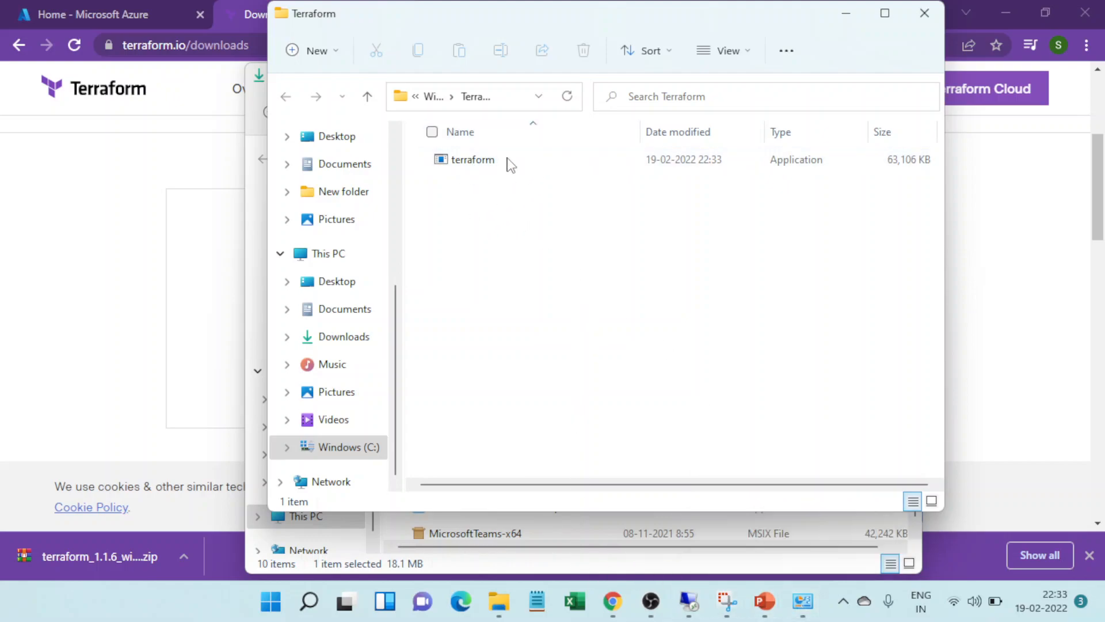
{"action": "mouse_move", "coordinate": [802, 601]}
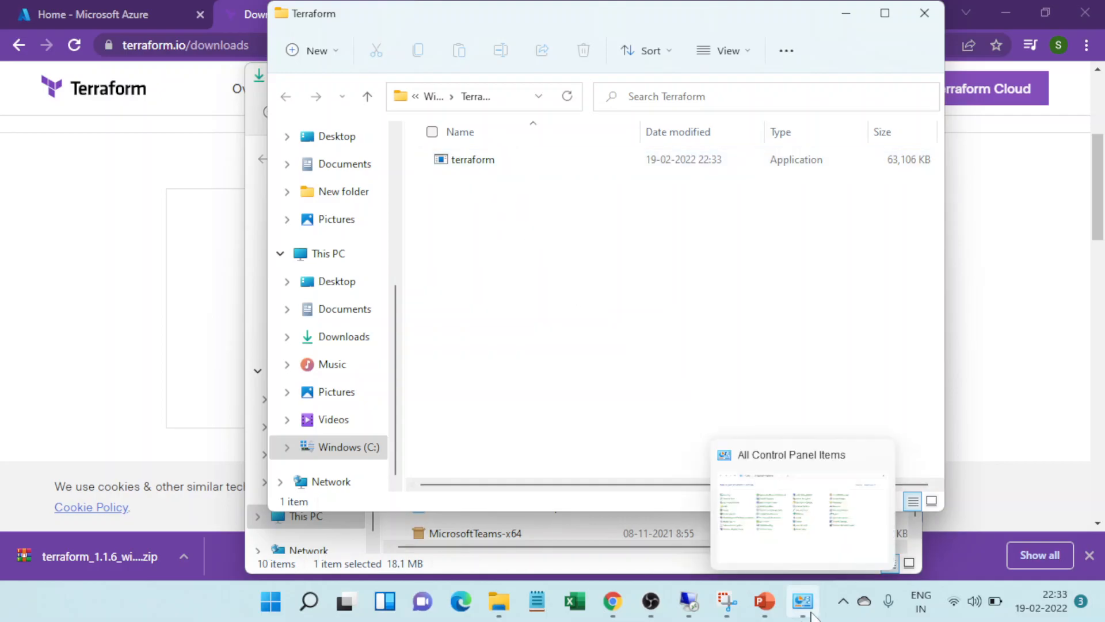
{"action": "mouse_move", "coordinate": [309, 601]}
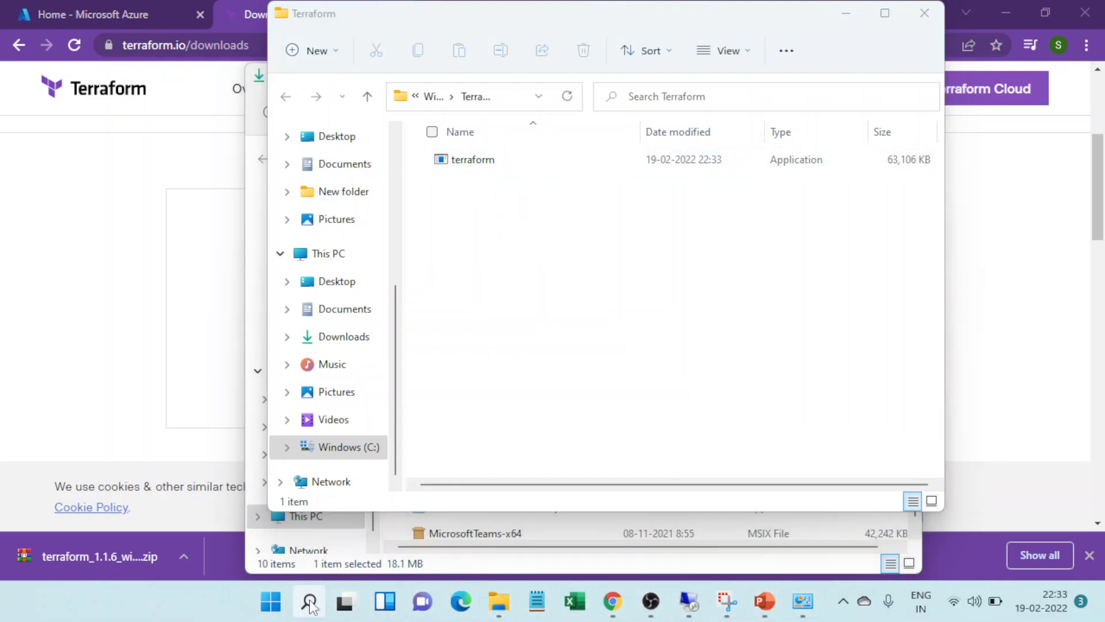
Find 'control Panel' via Windows Search and reach the System About page.
{"action": "left_click", "coordinate": [309, 602]}
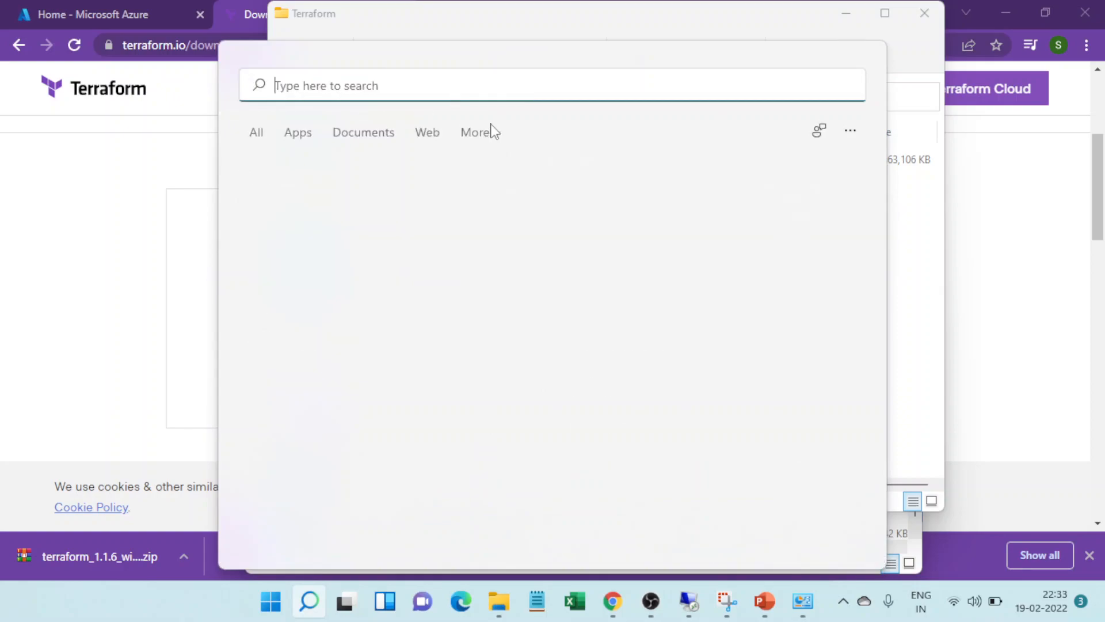
{"action": "mouse_move", "coordinate": [771, 384]}
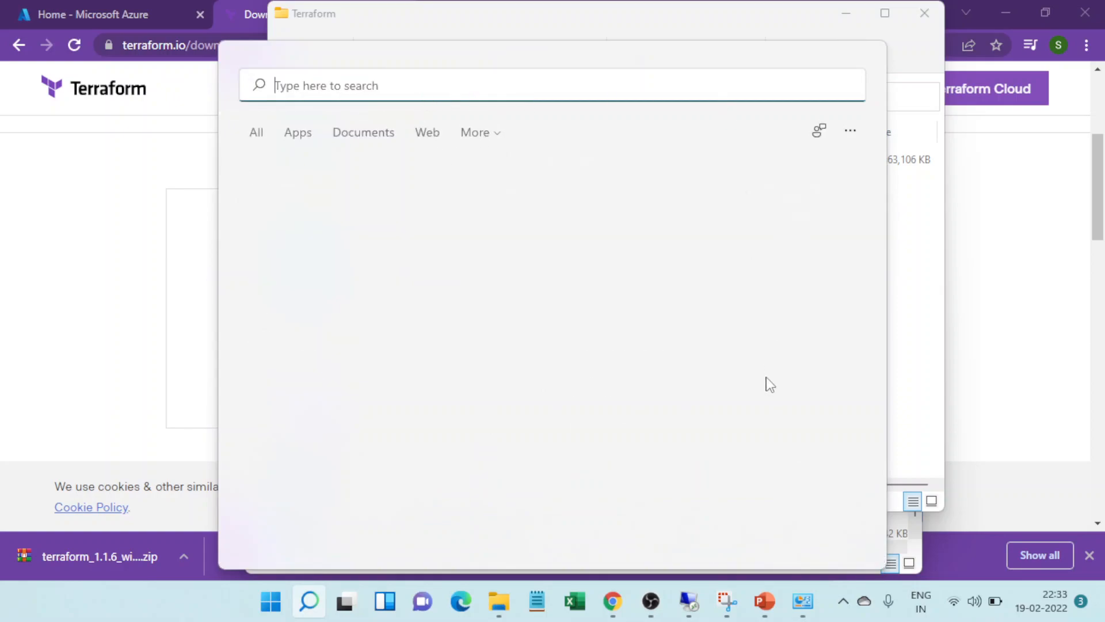
{"action": "type", "text": "troll"}
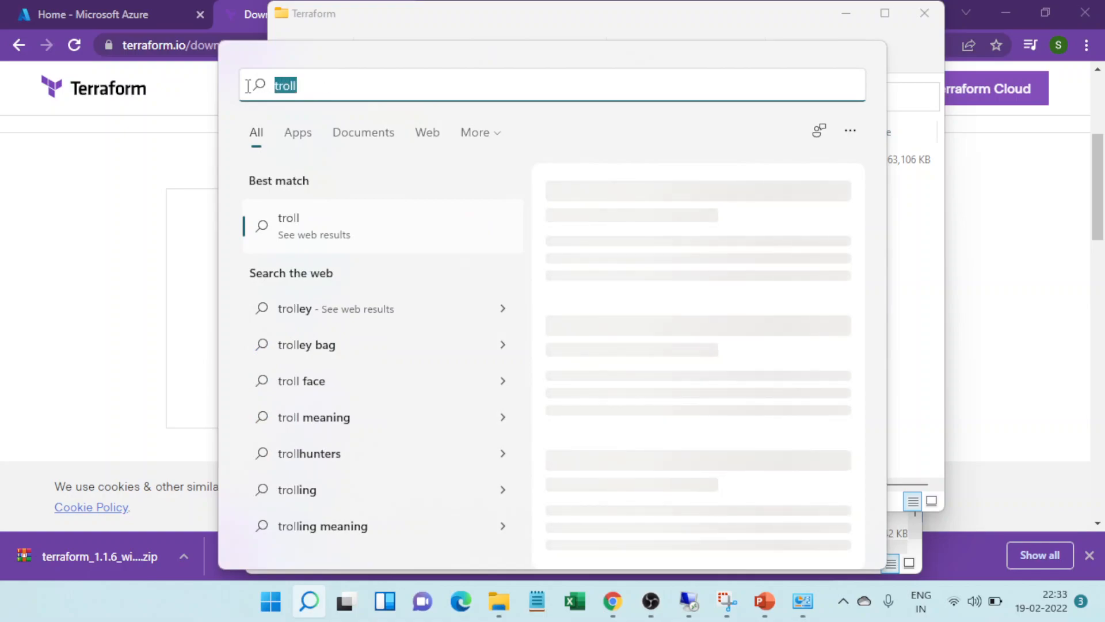
{"action": "type", "text": "control Panel"}
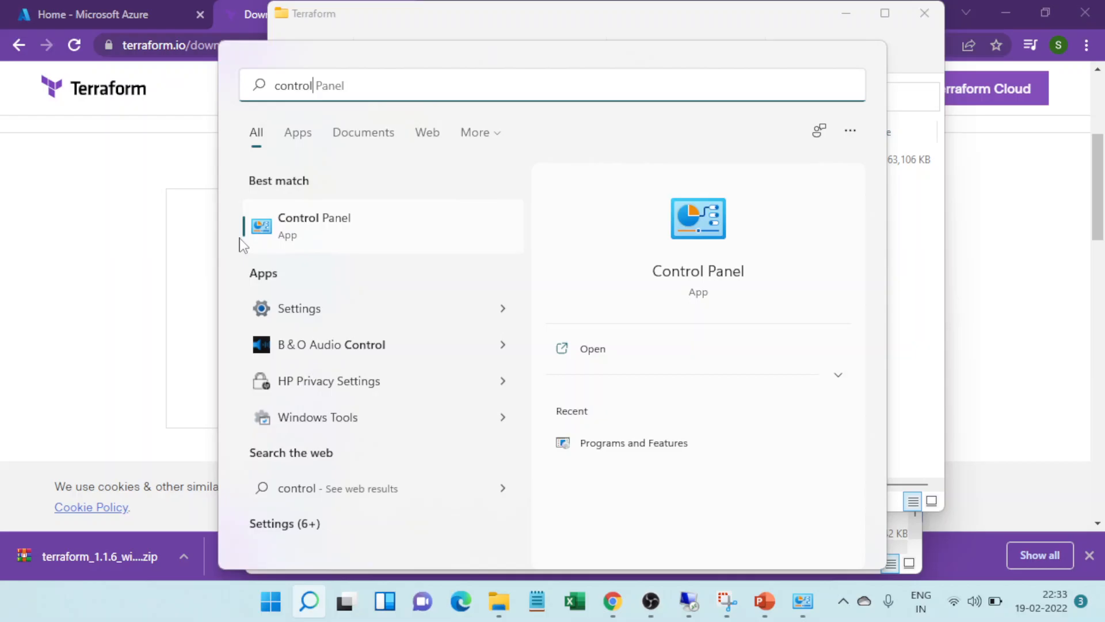
{"action": "left_click", "coordinate": [314, 218]}
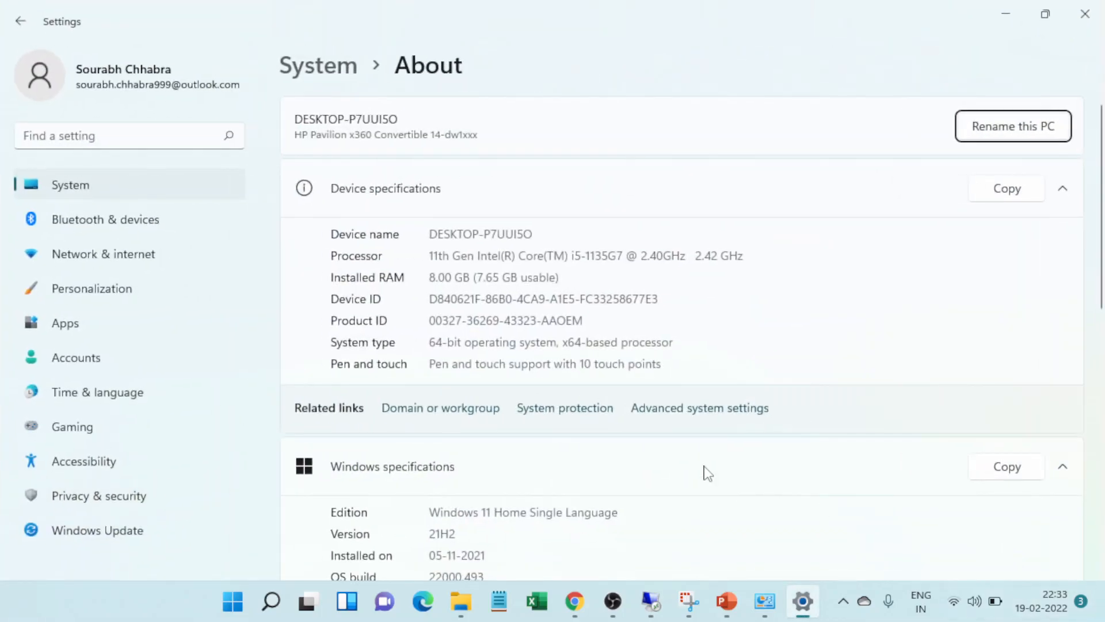
Reach Environment Variables from Advanced system settings and edit the user Path variable.
{"action": "left_click", "coordinate": [699, 408]}
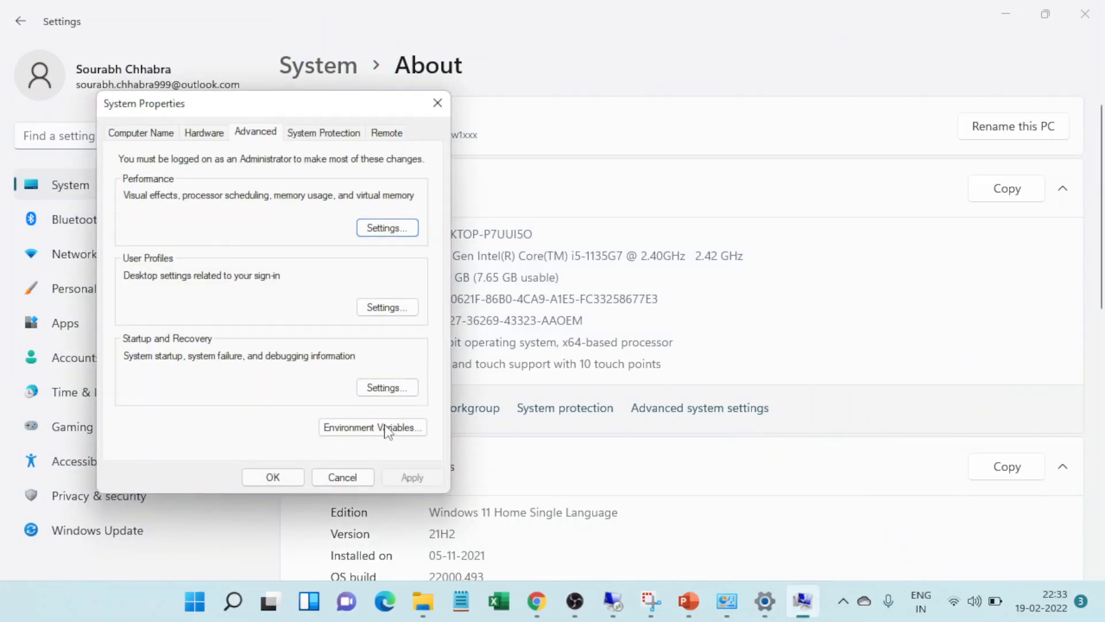
{"action": "left_click", "coordinate": [372, 427]}
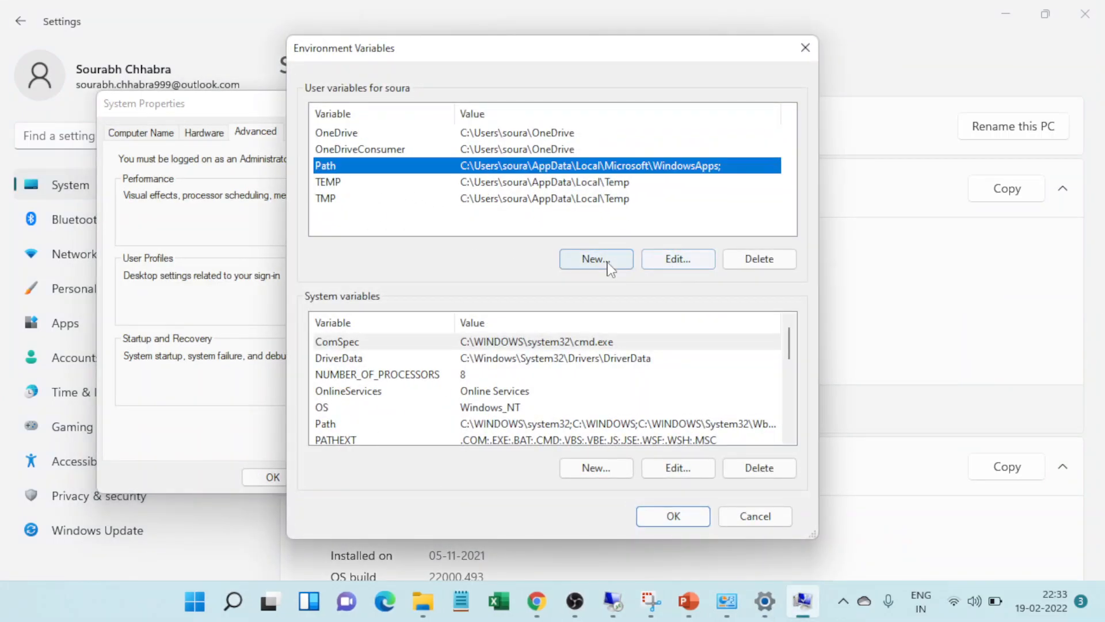
{"action": "left_click", "coordinate": [595, 259]}
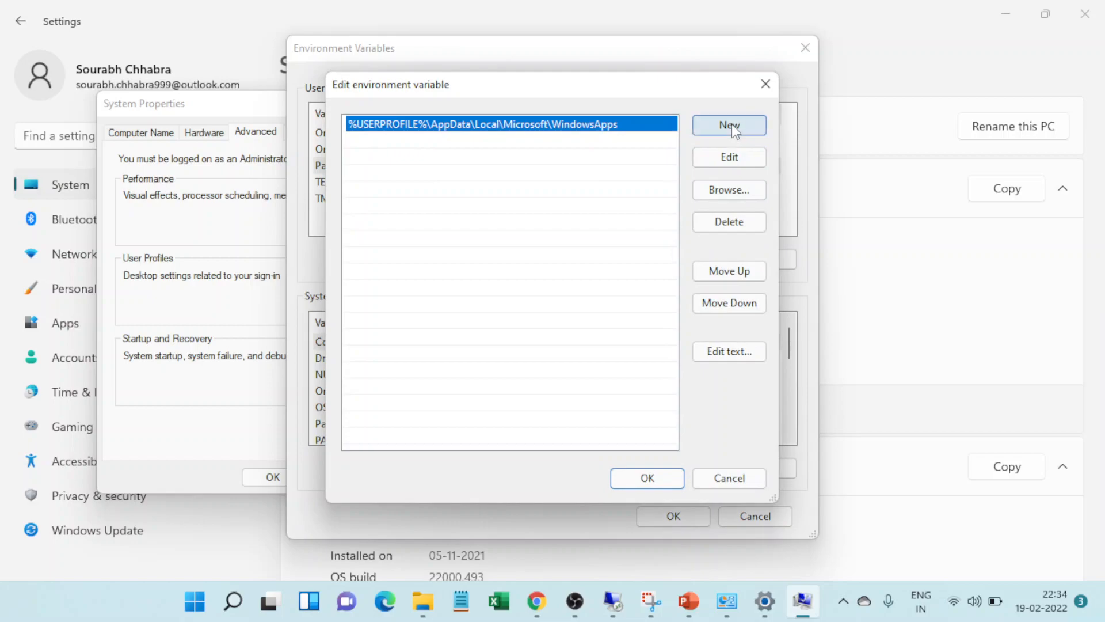
Add a new Path entry C:\Terraform, dismissing the warning raised by C:/.
{"action": "left_click", "coordinate": [728, 125]}
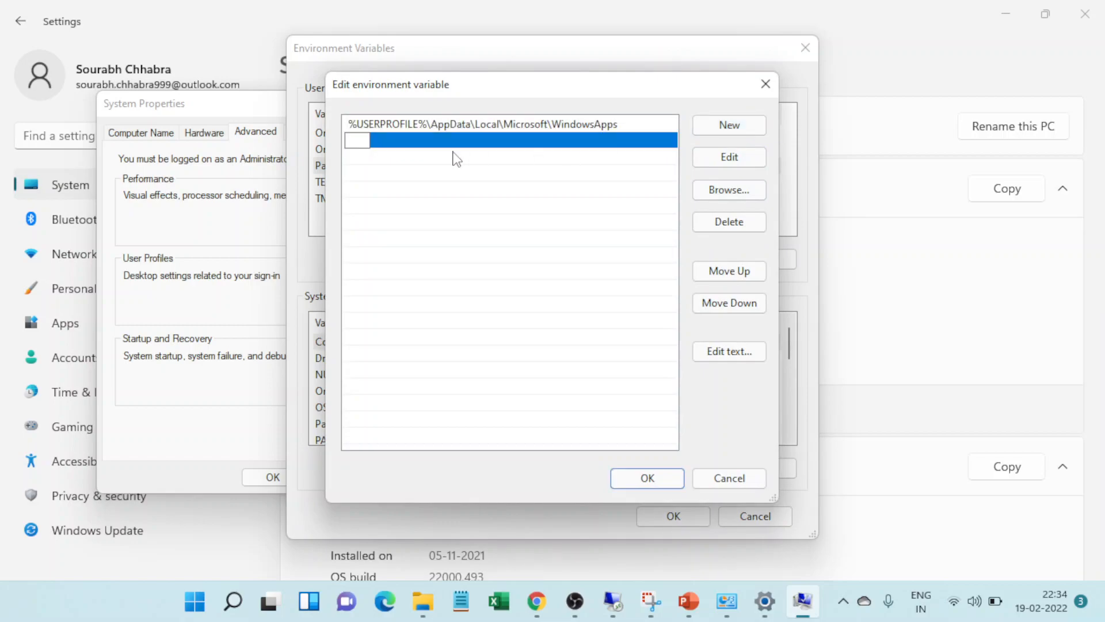
{"action": "type", "text": "C:/"}
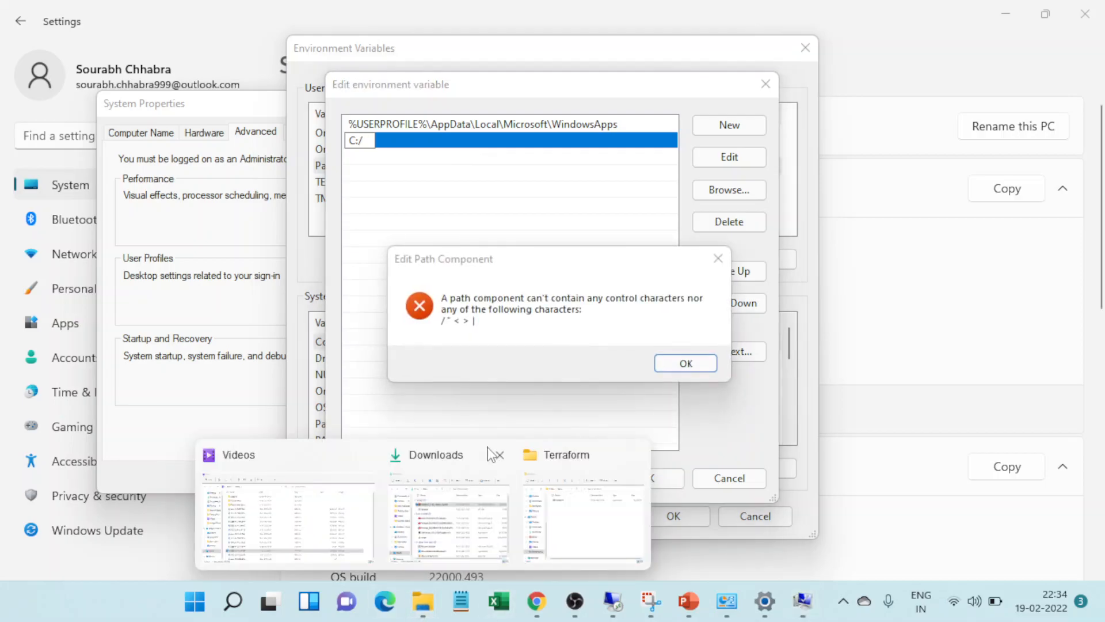
{"action": "left_click", "coordinate": [684, 362]}
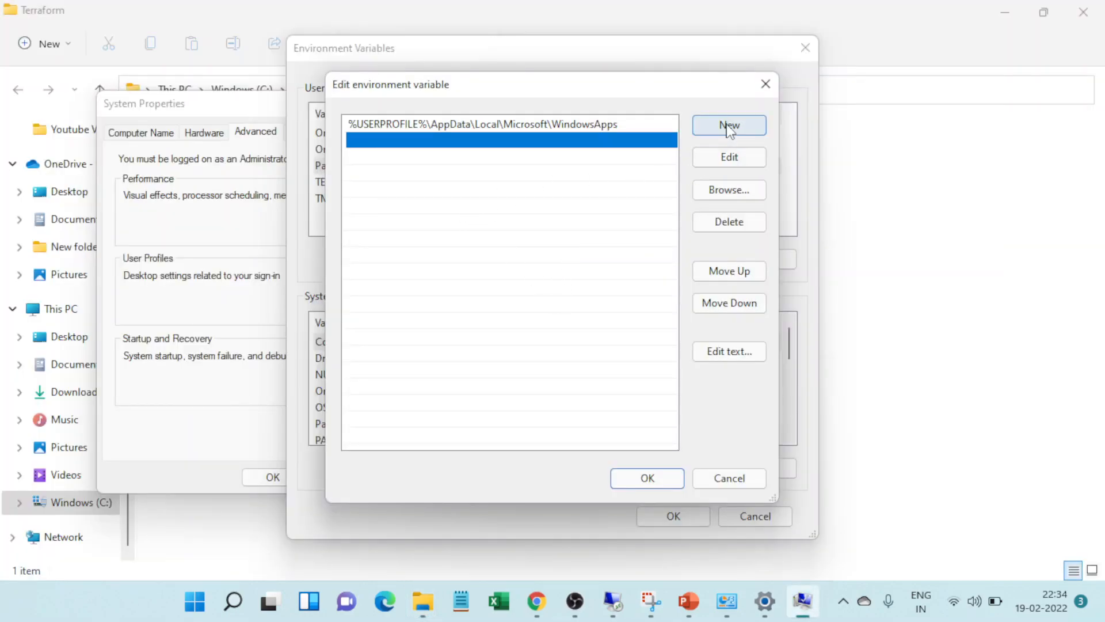
{"action": "type", "text": "C:\\Terraform"}
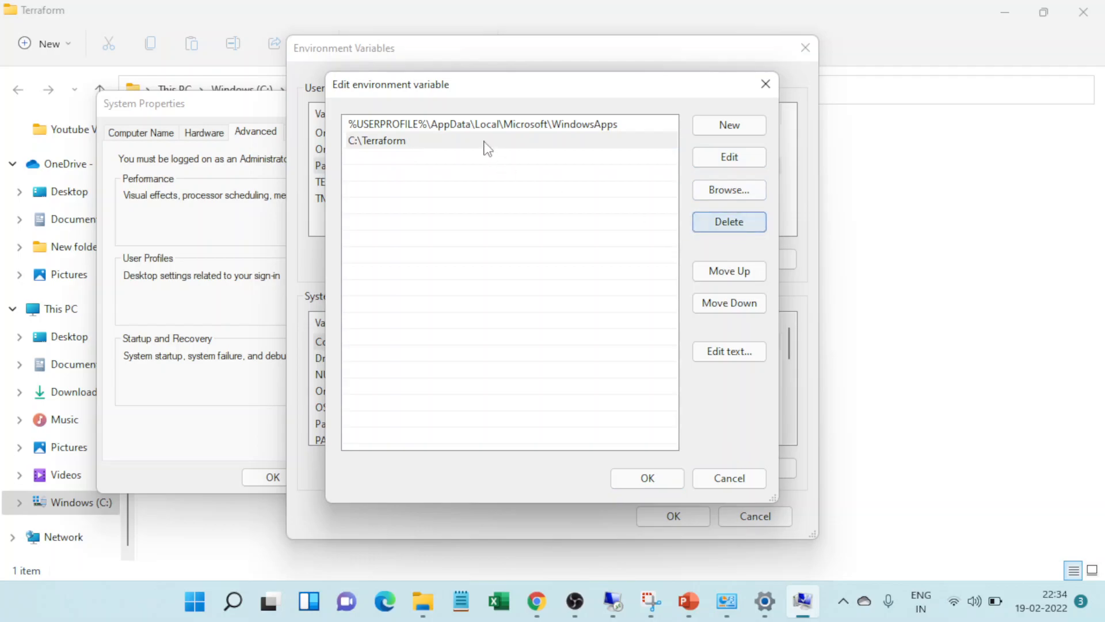
Confirm the Edit, Environment Variables and System Properties dialogs to save the Path change.
{"action": "left_click", "coordinate": [646, 478]}
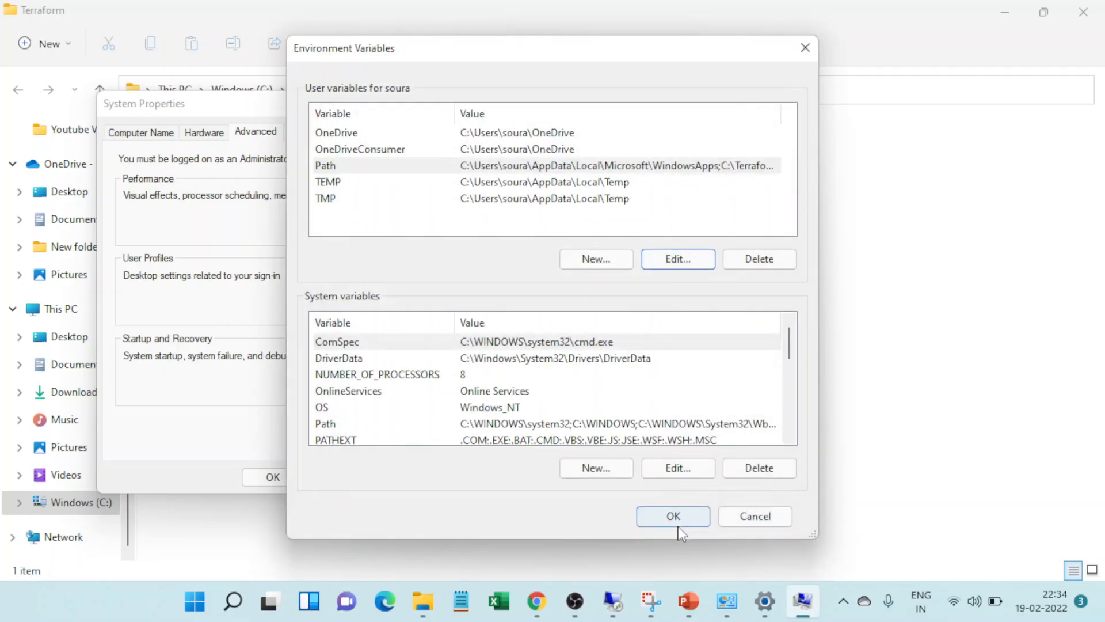
{"action": "left_click", "coordinate": [672, 515]}
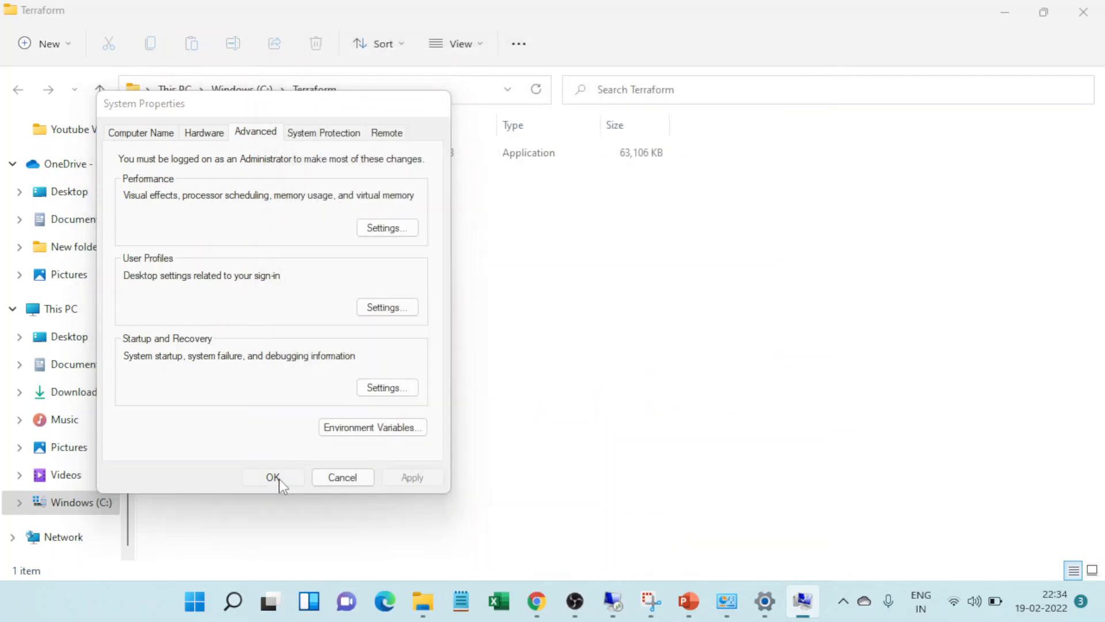
{"action": "left_click", "coordinate": [273, 477]}
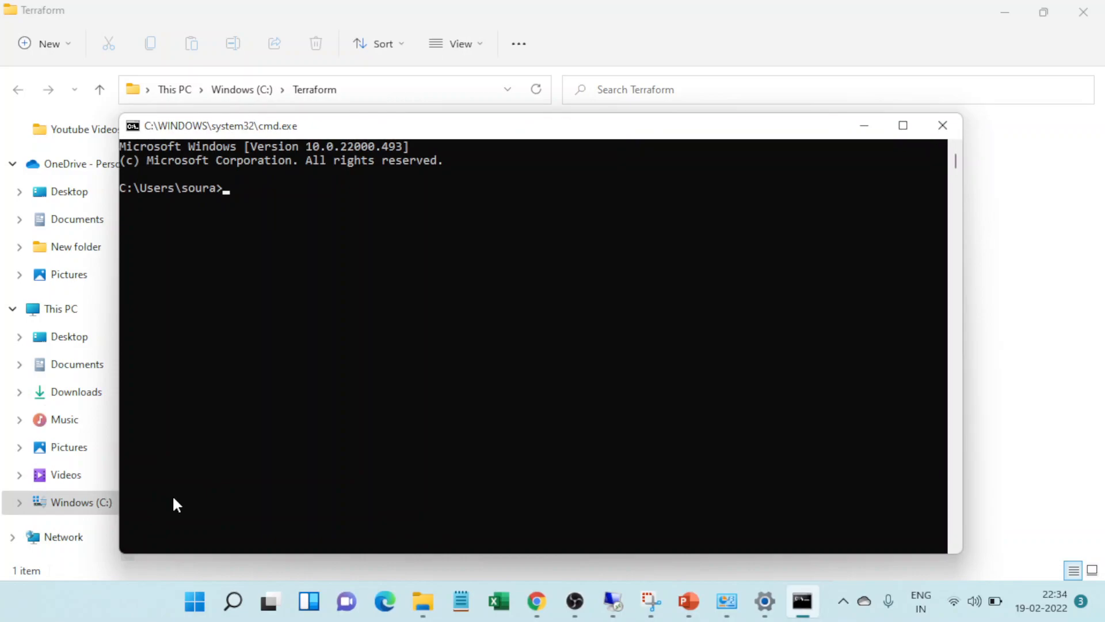
{"action": "mouse_move", "coordinate": [296, 353]}
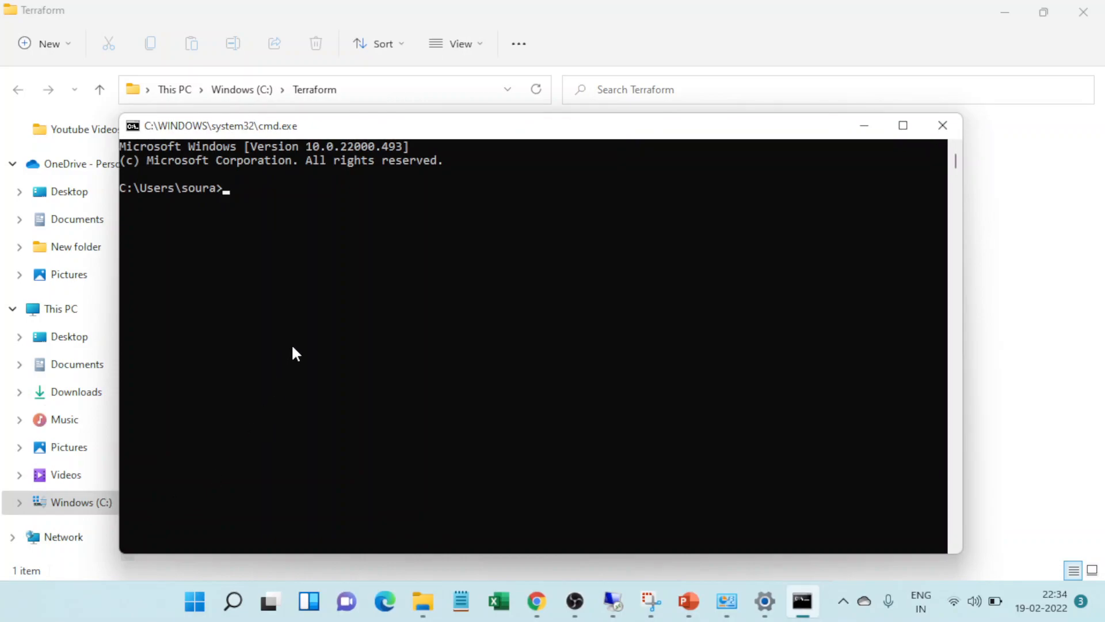
Run 'terraform' then 'terraform -version' in cmd to confirm v1.1.6 on windows_amd64.
{"action": "type", "text": "t"}
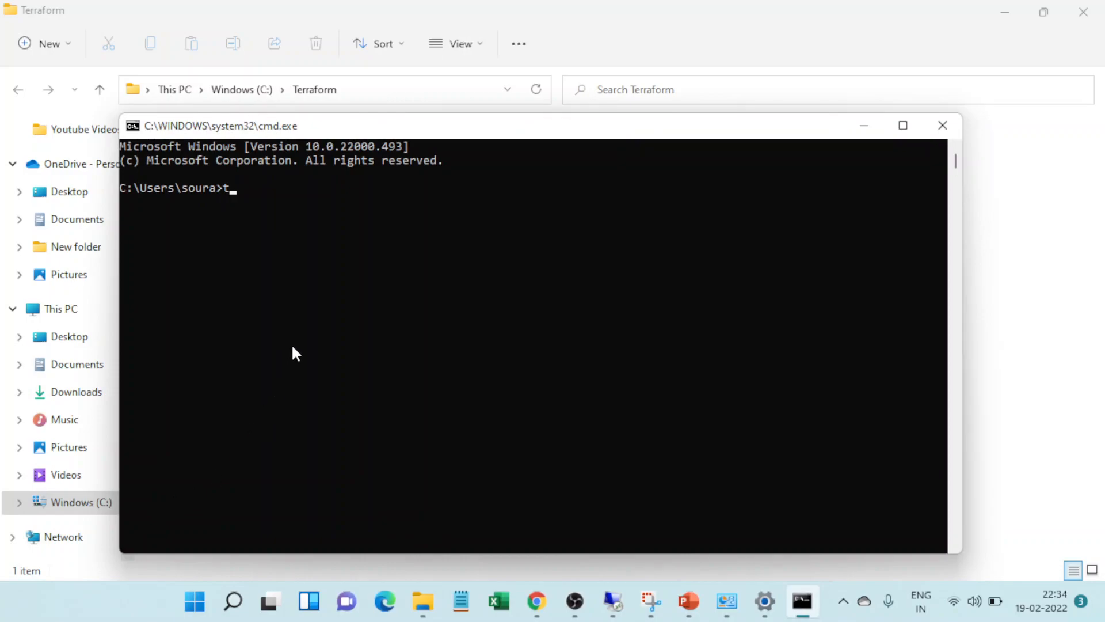
{"action": "type", "text": "erraform -"}
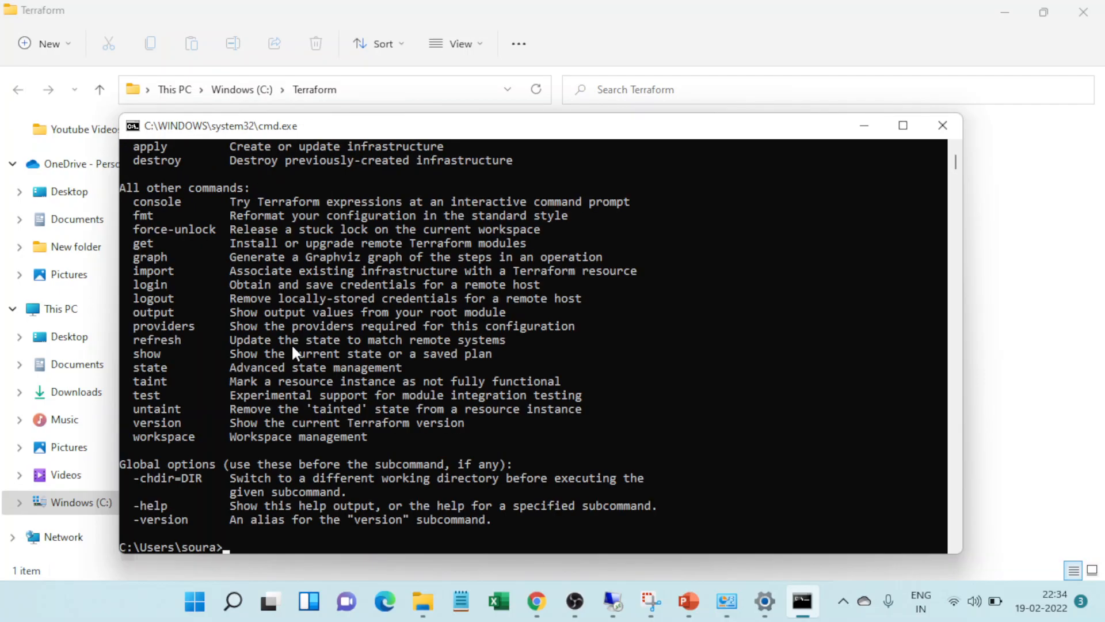
{"action": "type", "text": "terra"}
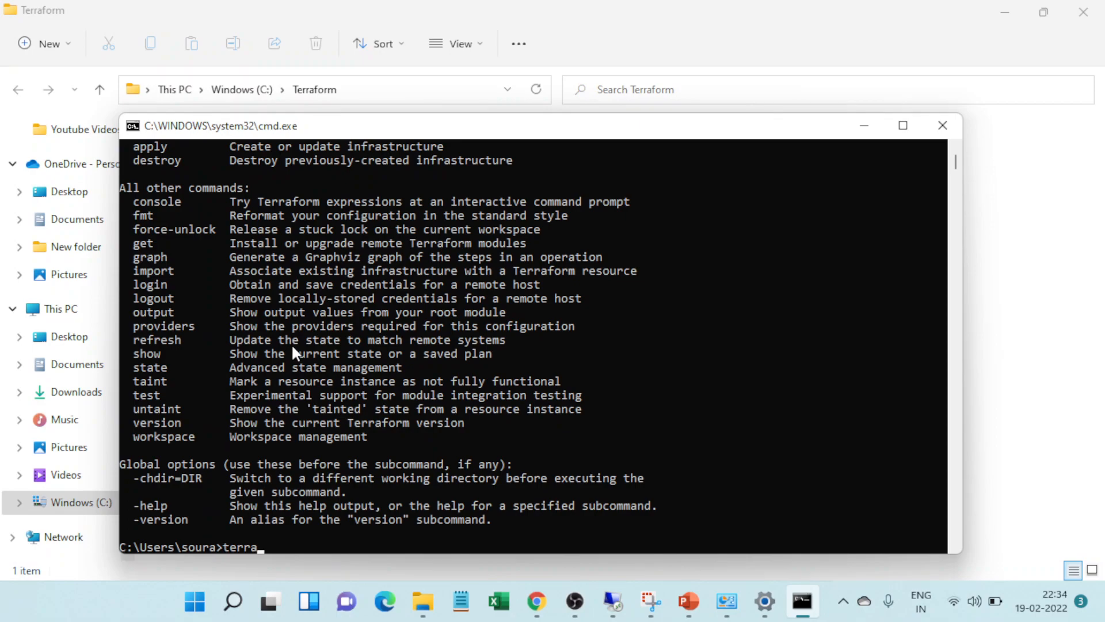
{"action": "type", "text": "form"}
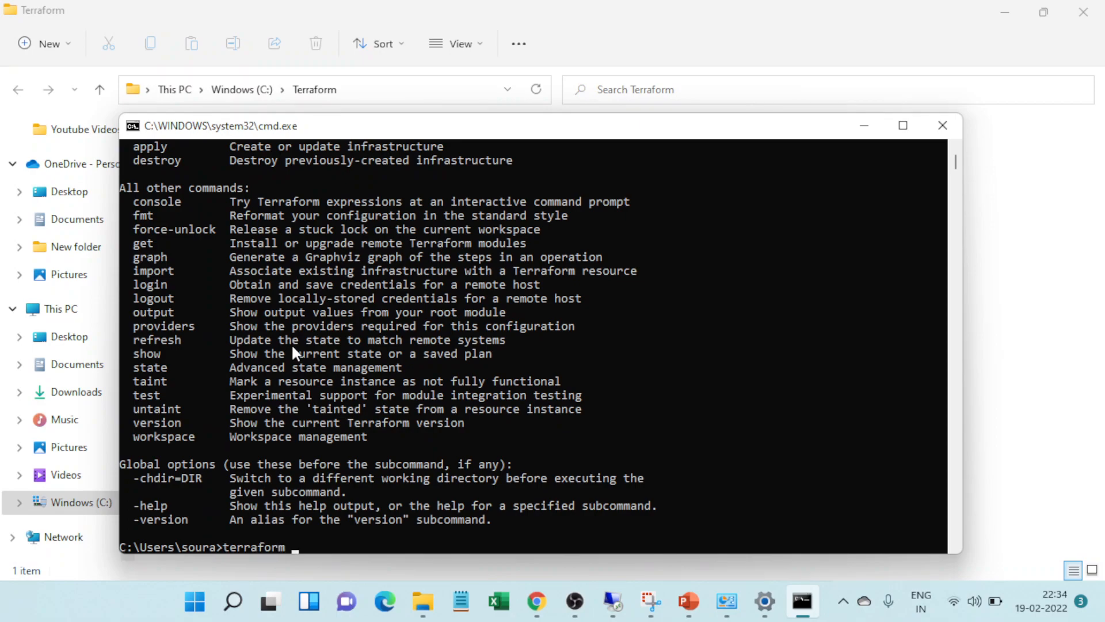
{"action": "type", "text": "-version"}
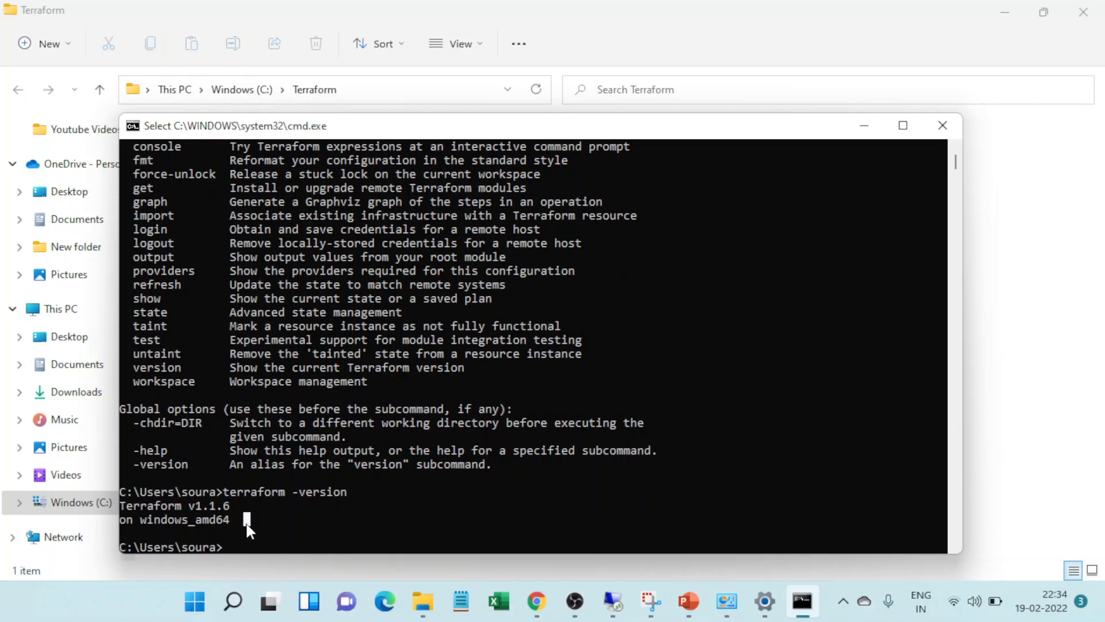
{"action": "mouse_move", "coordinate": [359, 520]}
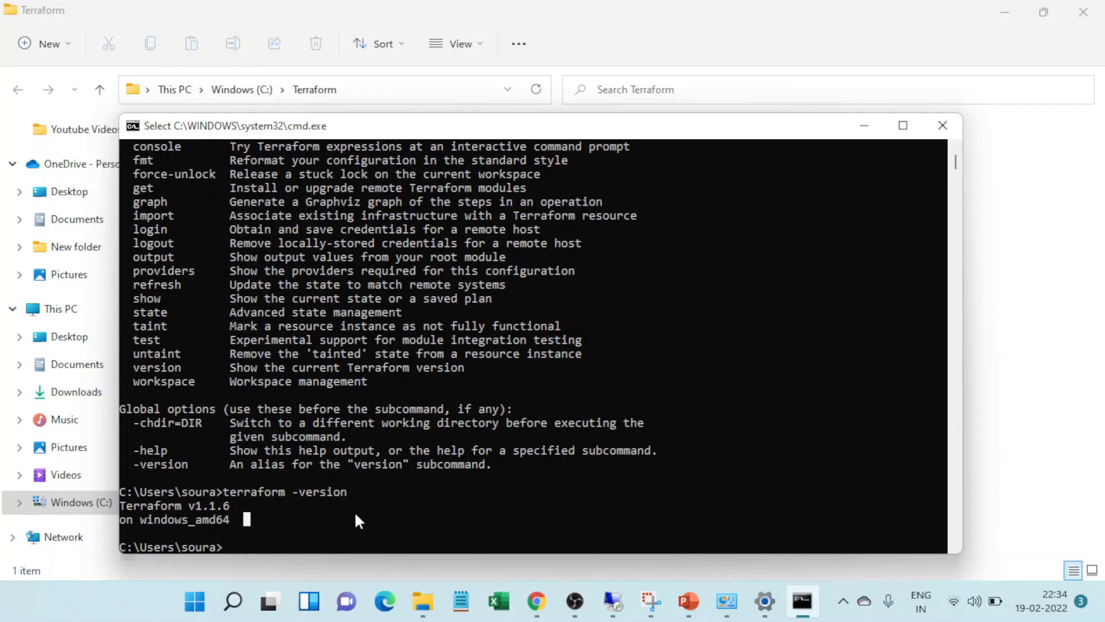